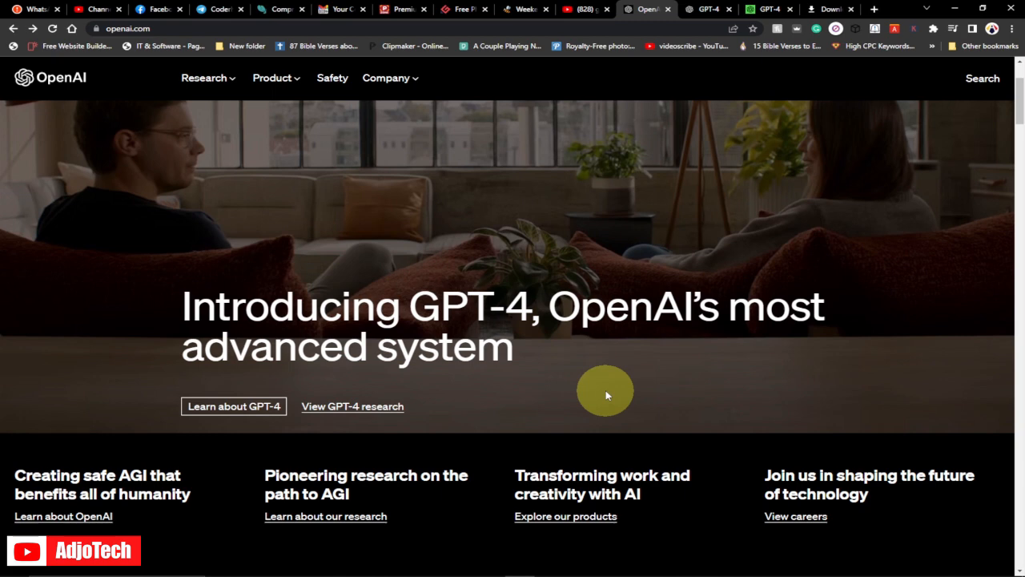
pyautogui.moveTo(607, 394)
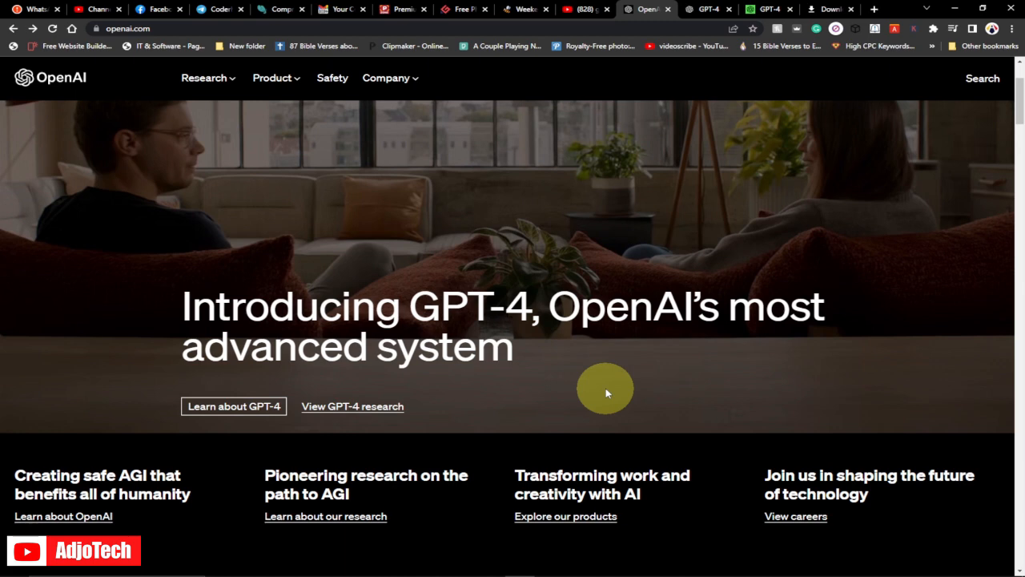
pyautogui.moveTo(583, 336)
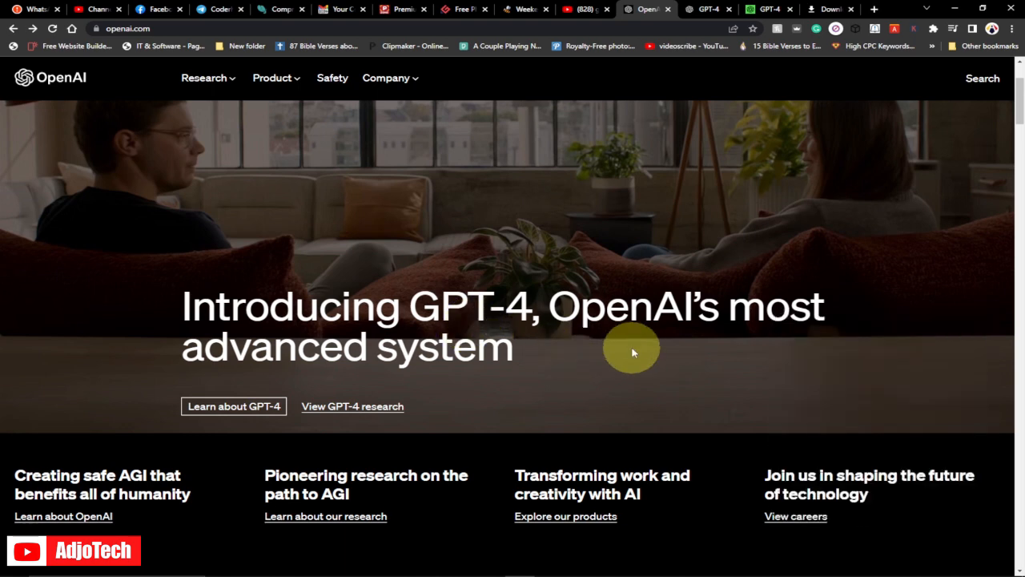
pyautogui.moveTo(709, 26)
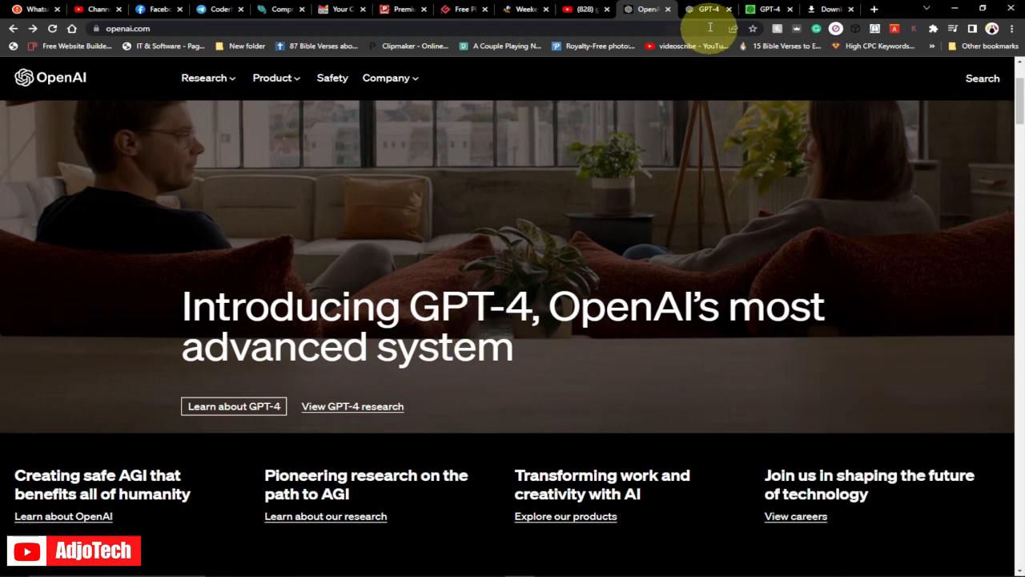
# - Switch to the GPT-4 product page at openai.com/product/gpt-4 and move down past the hero
pyautogui.click(233, 406)
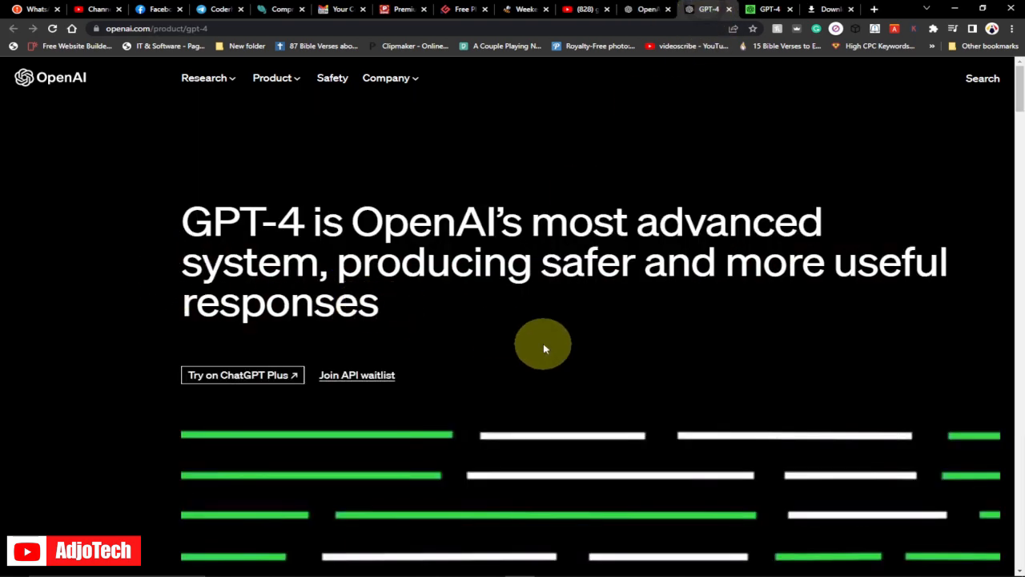
pyautogui.moveTo(544, 344)
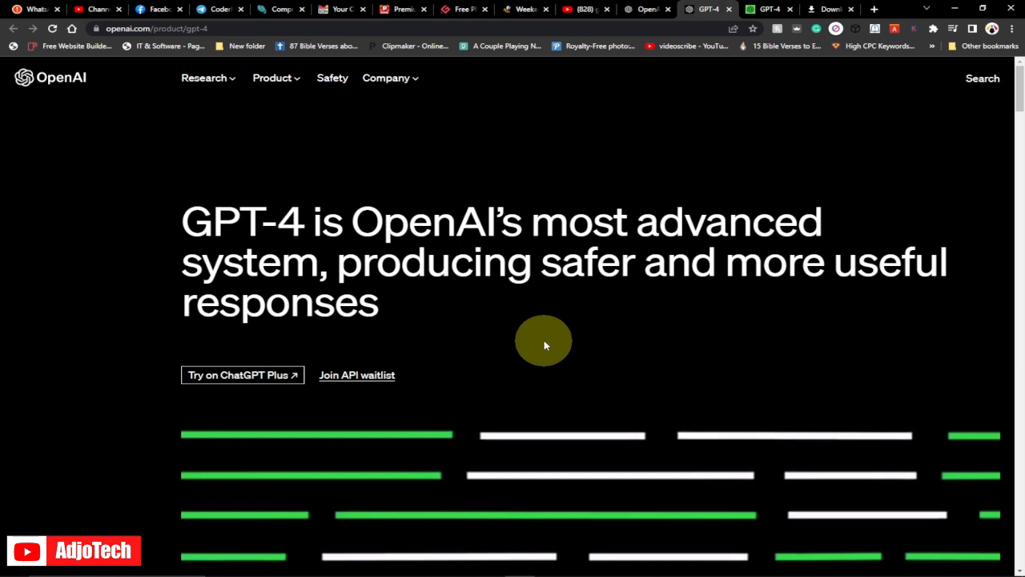
pyautogui.moveTo(514, 326)
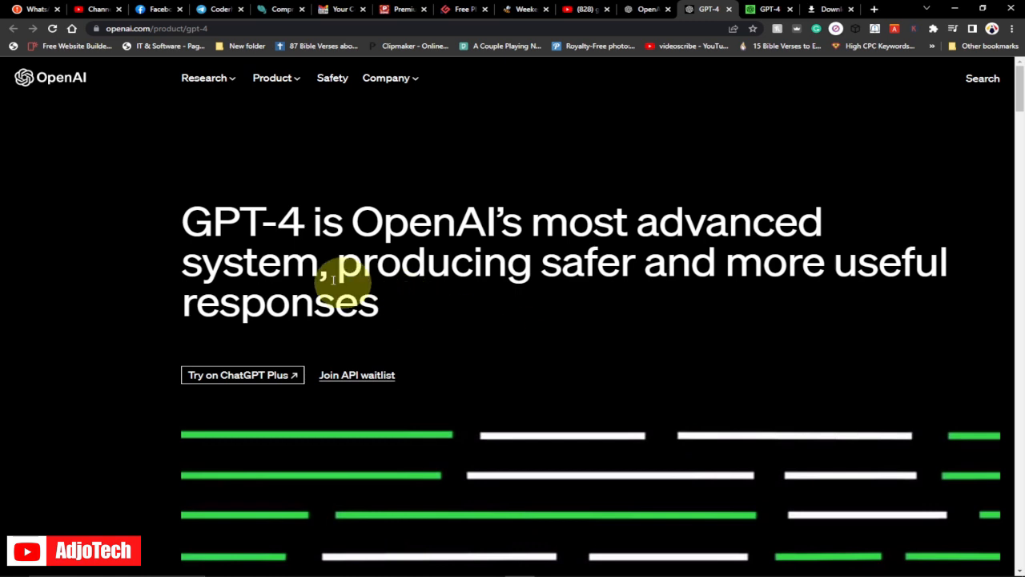
pyautogui.moveTo(368, 285)
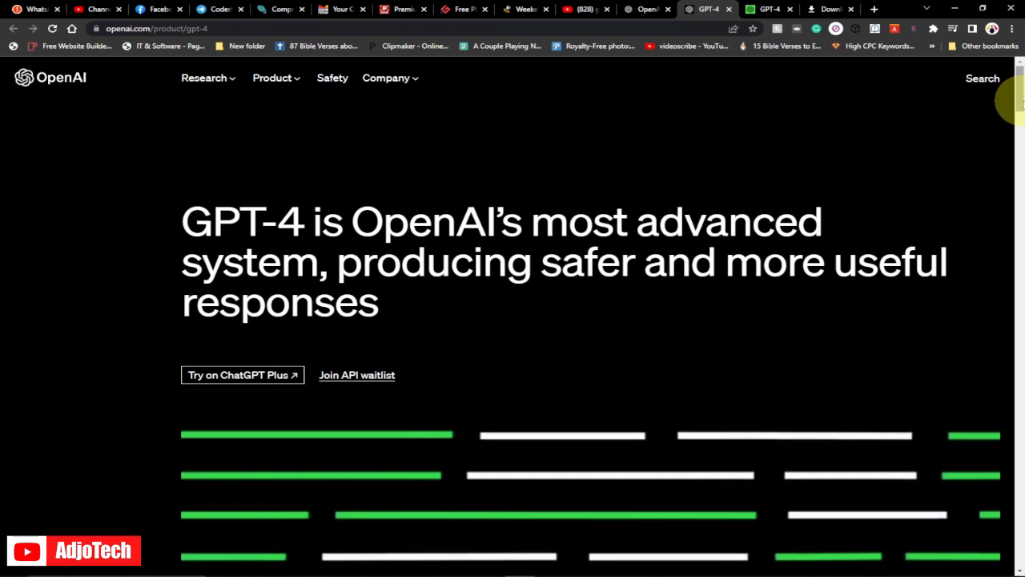
pyautogui.scroll(-3)
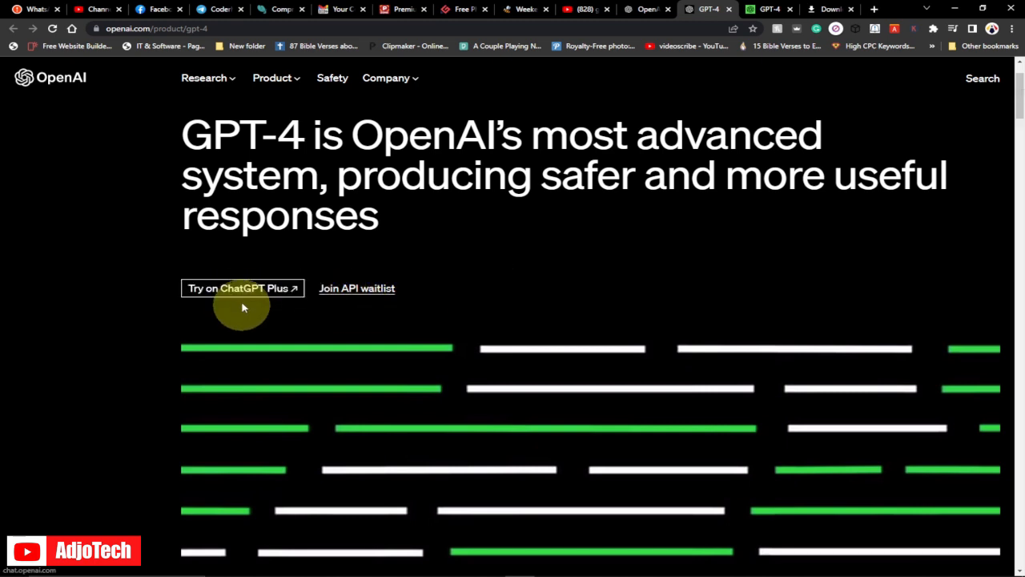
pyautogui.moveTo(958, 179)
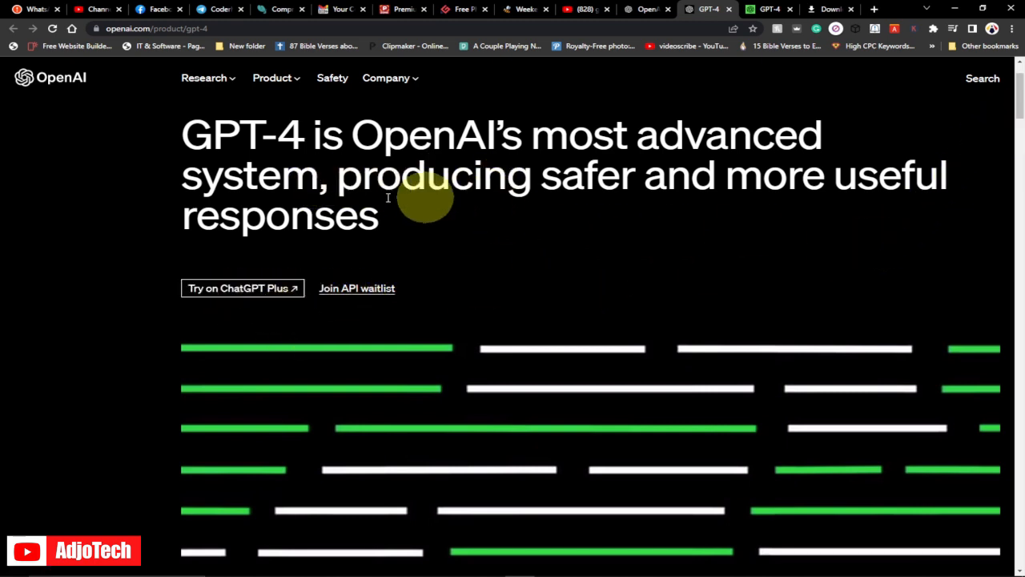
pyautogui.moveTo(596, 224)
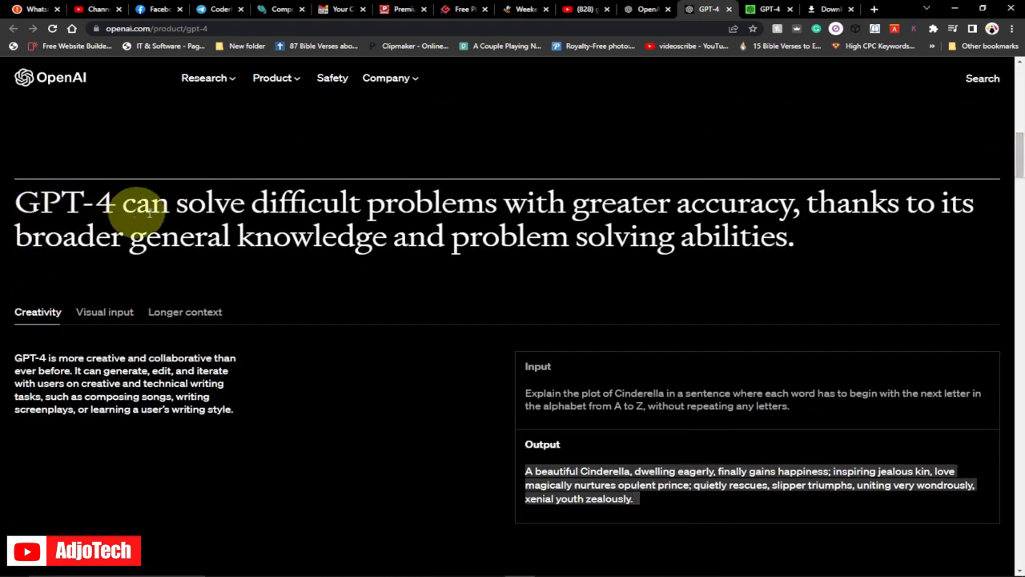
pyautogui.moveTo(537, 221)
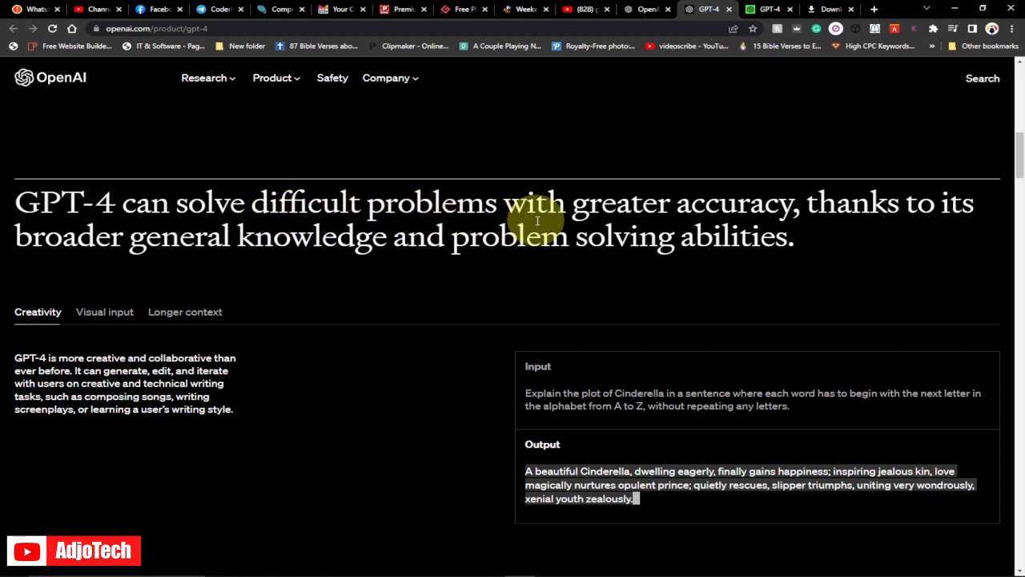
pyautogui.moveTo(538, 221)
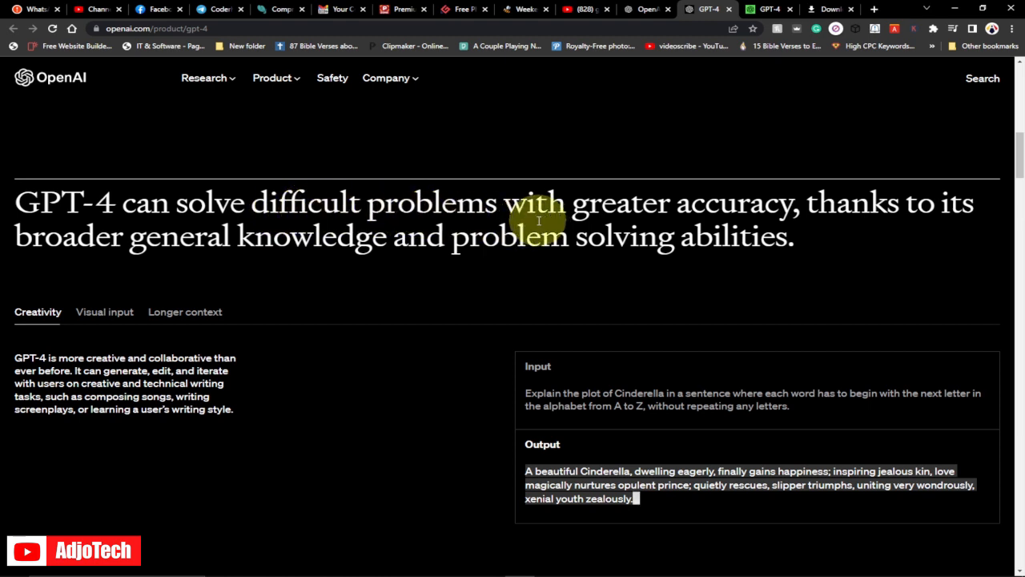
pyautogui.moveTo(326, 262)
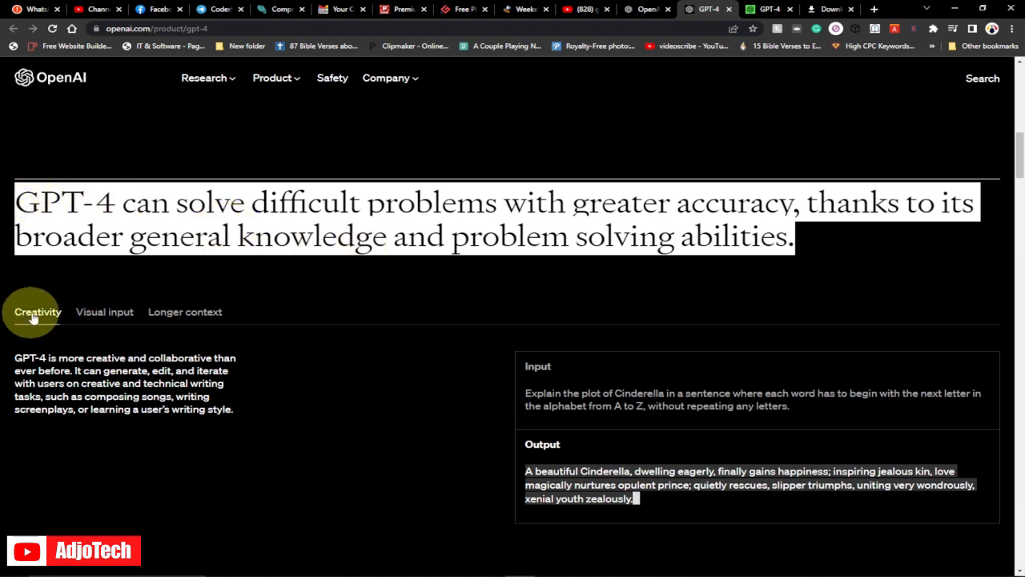
pyautogui.click(104, 311)
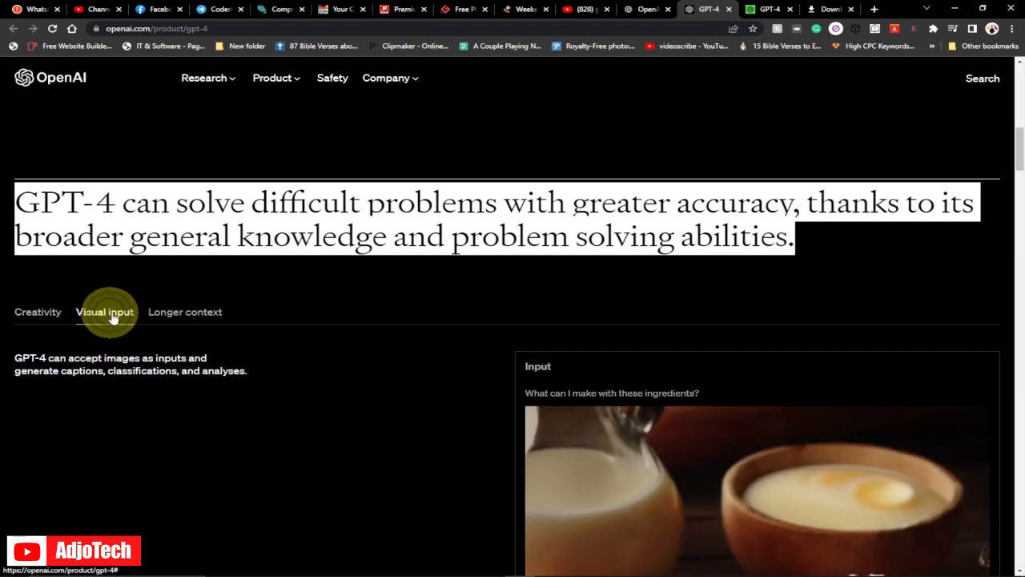
pyautogui.click(186, 311)
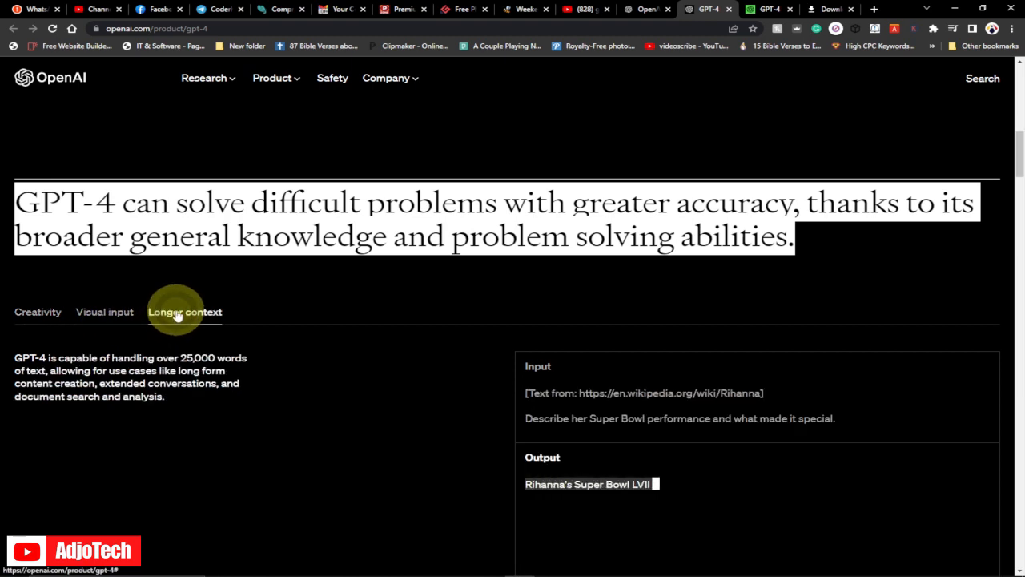
pyautogui.click(38, 311)
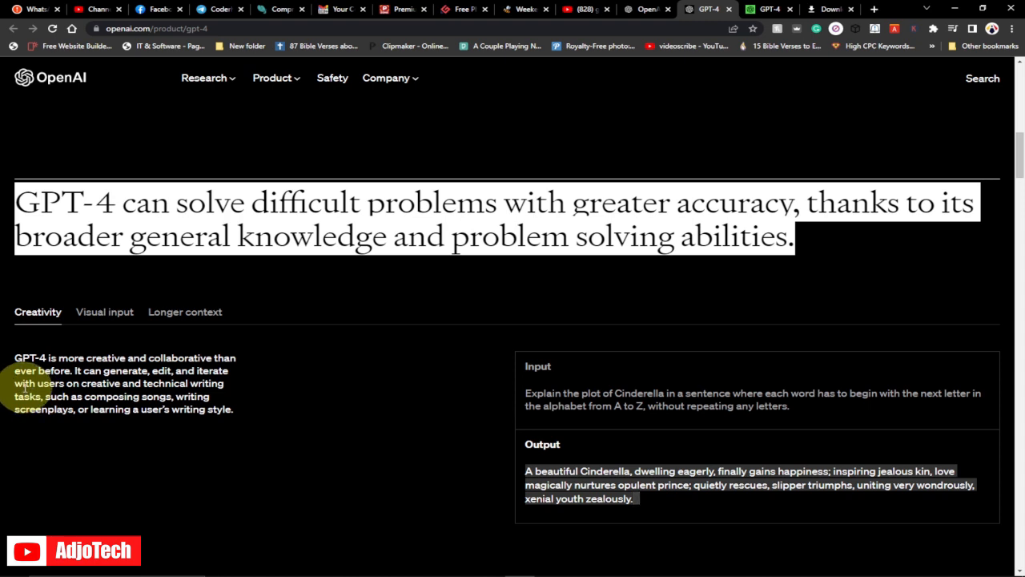
pyautogui.moveTo(148, 456)
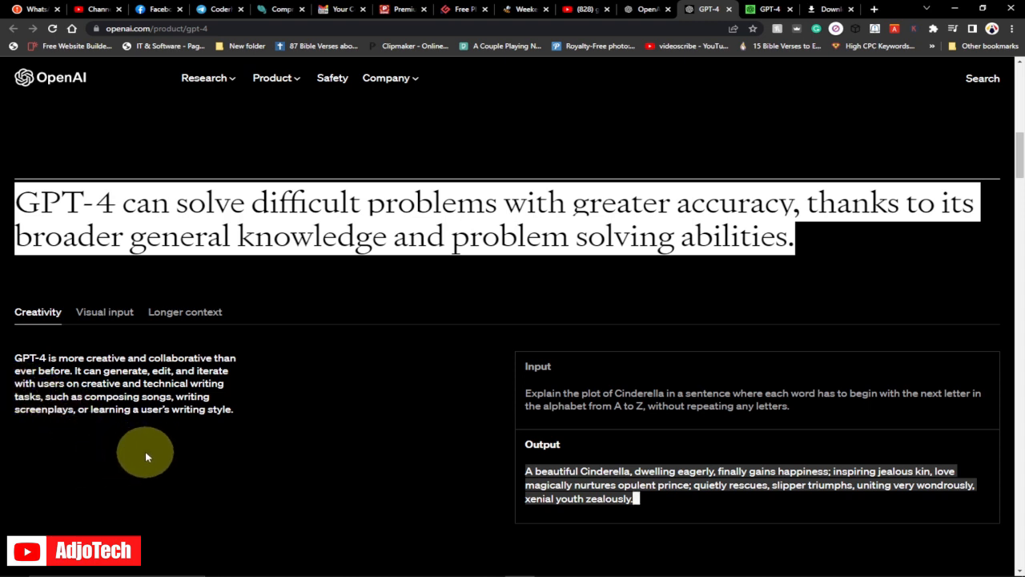
pyautogui.moveTo(138, 452)
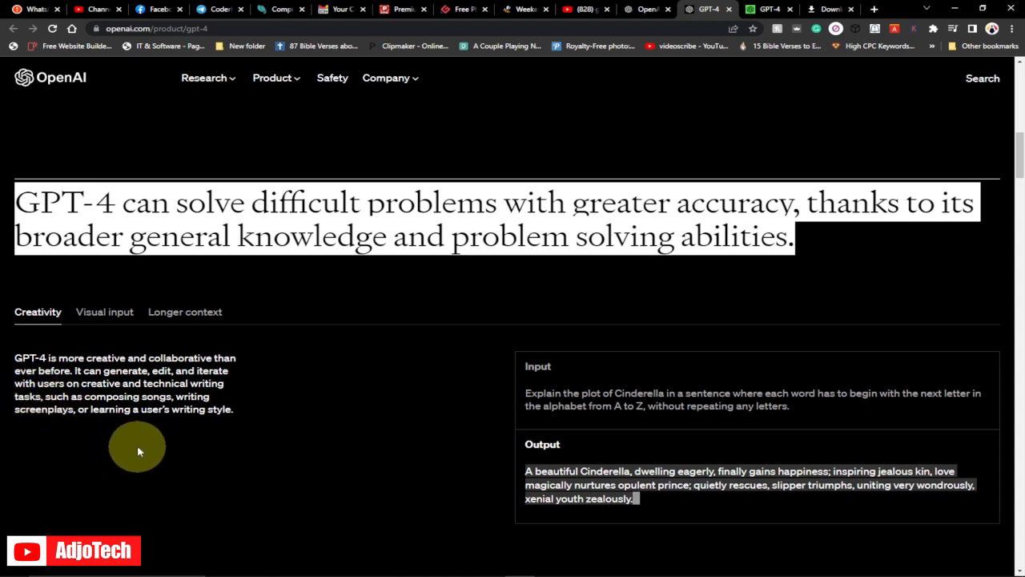
pyautogui.moveTo(139, 448)
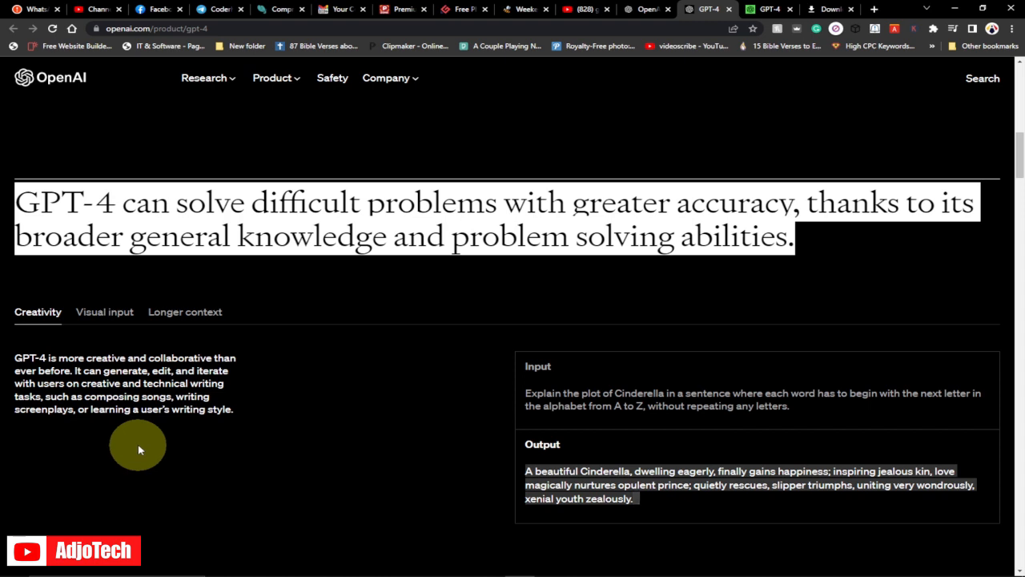
pyautogui.moveTo(193, 464)
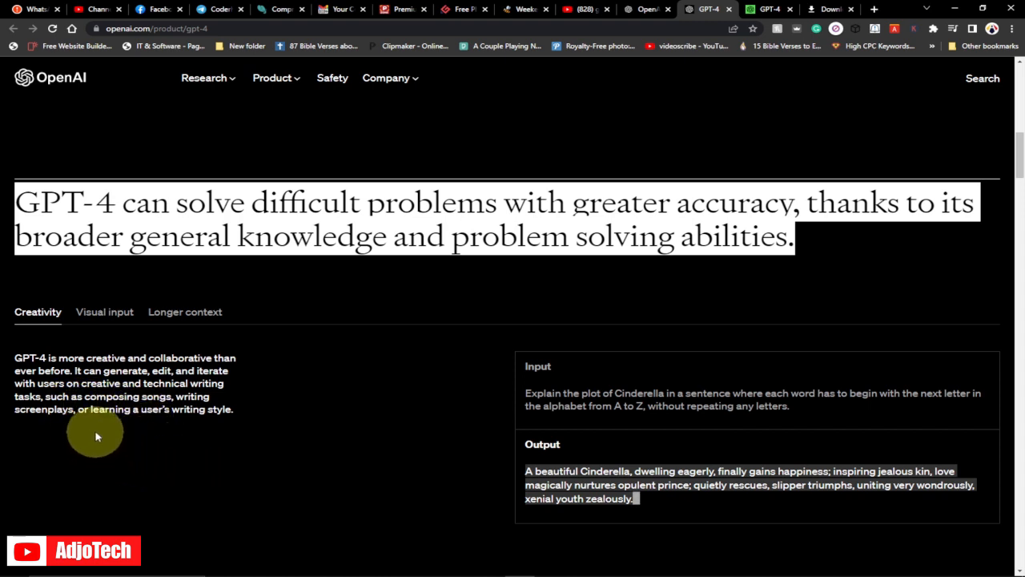
pyautogui.moveTo(142, 424)
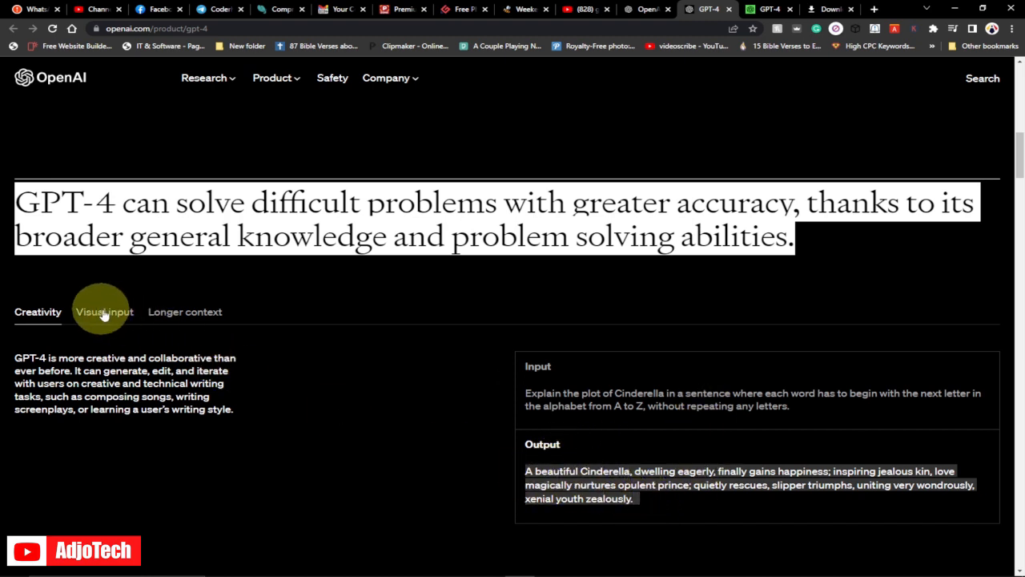
# - Show the Visual input example and read down to the ingredients photo and the start of the output
pyautogui.click(105, 311)
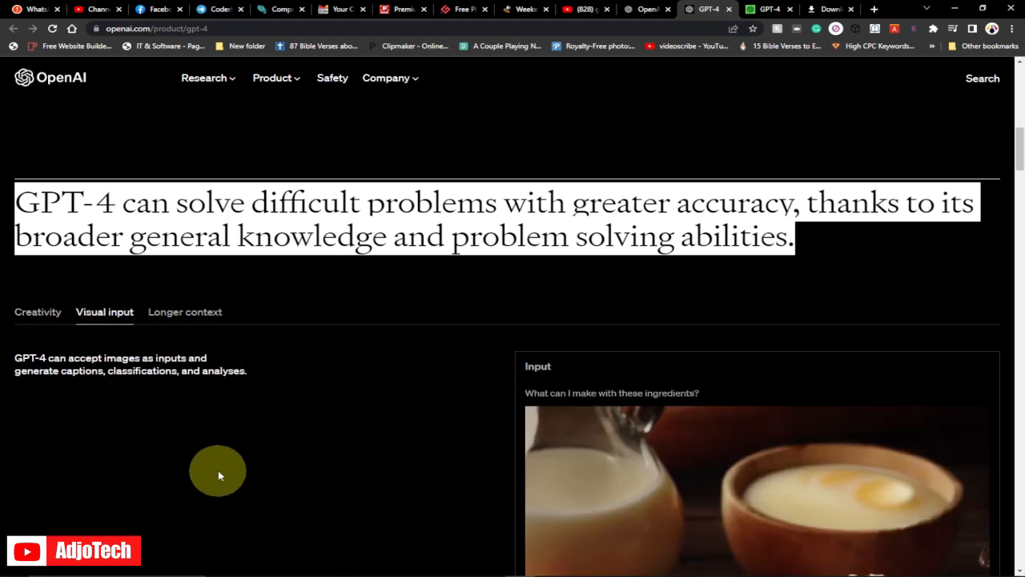
pyautogui.moveTo(39, 372)
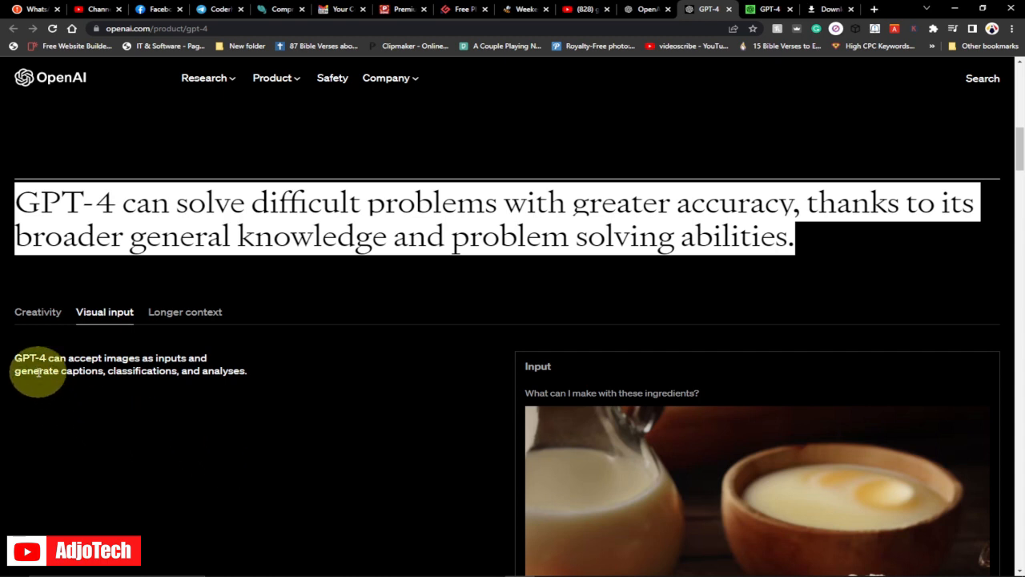
pyautogui.moveTo(128, 358)
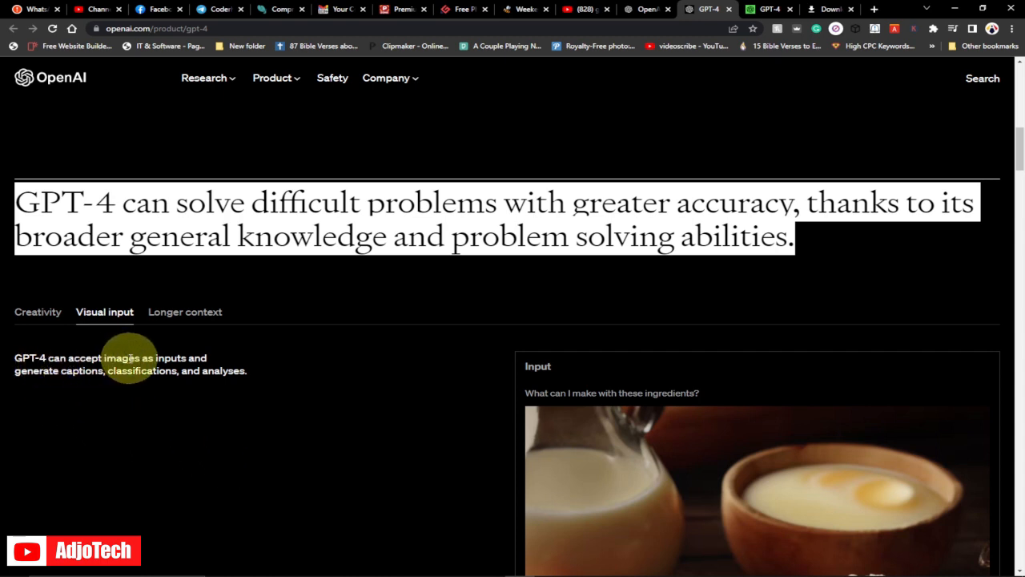
pyautogui.moveTo(98, 426)
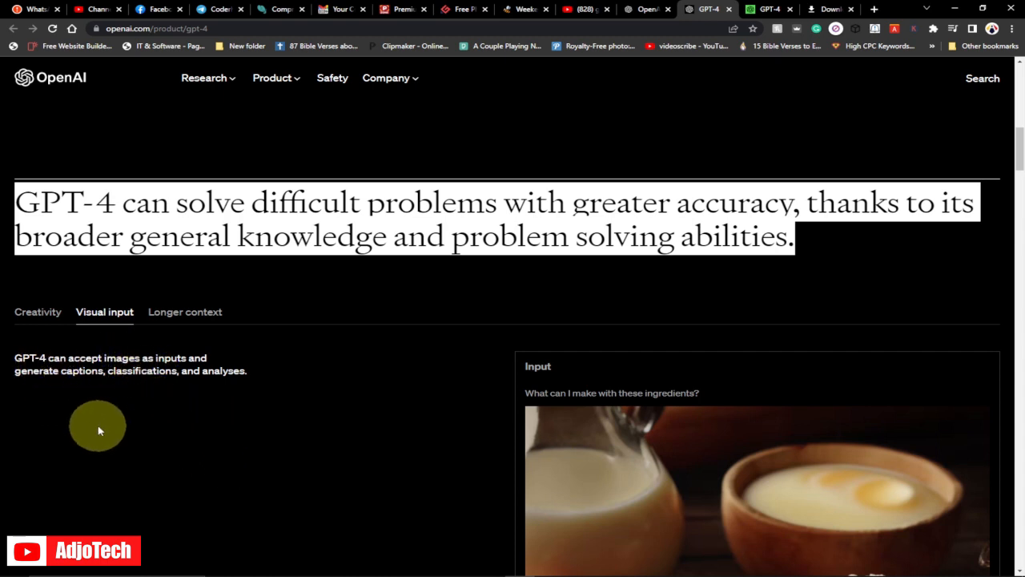
pyautogui.moveTo(99, 430)
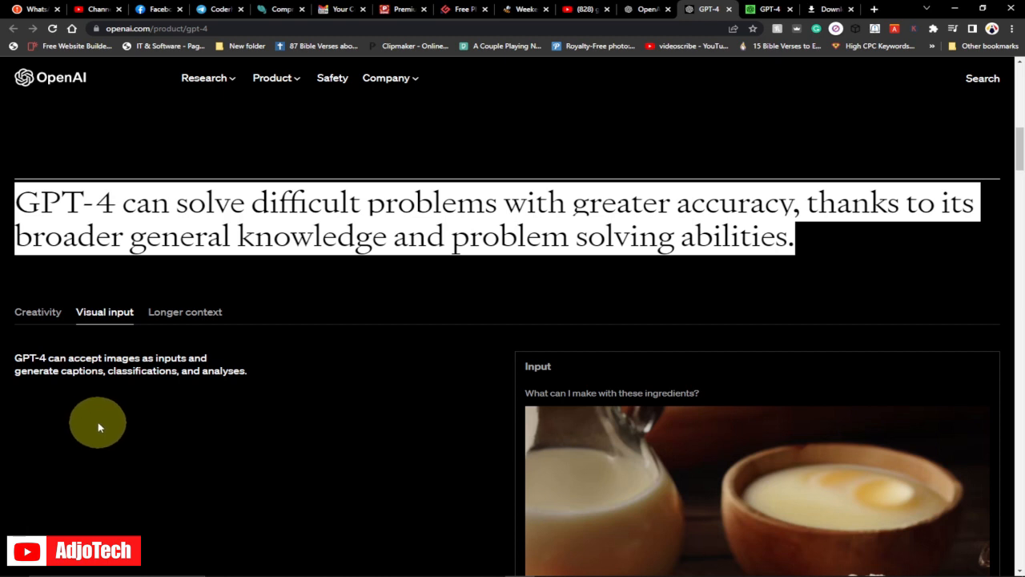
pyautogui.moveTo(1009, 253)
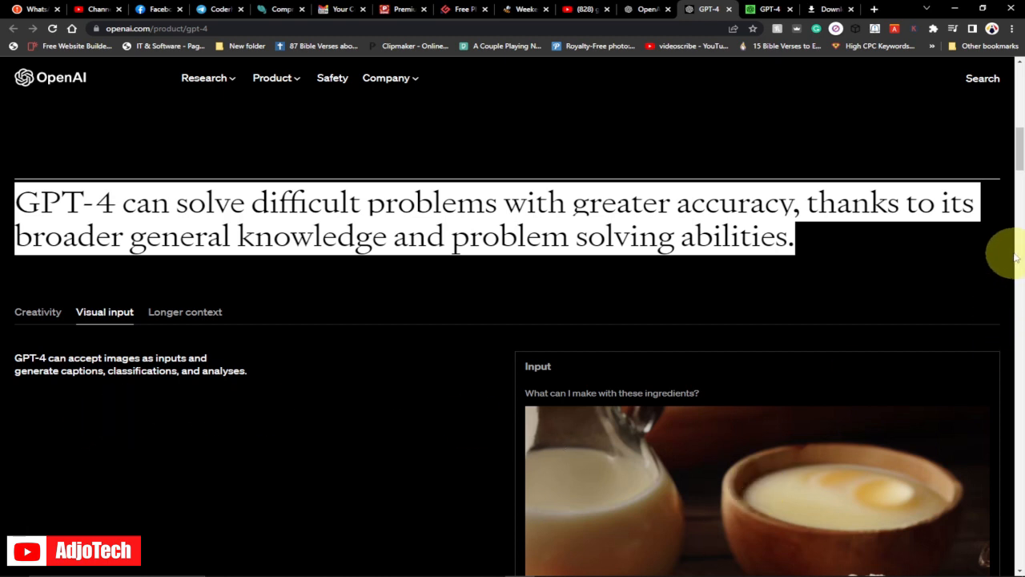
pyautogui.scroll(-3)
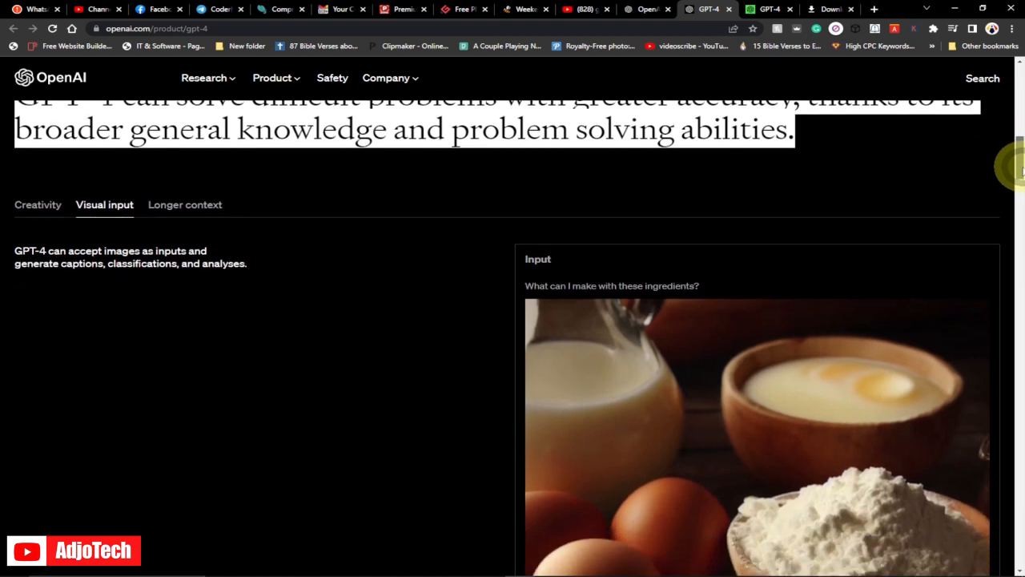
pyautogui.scroll(-3)
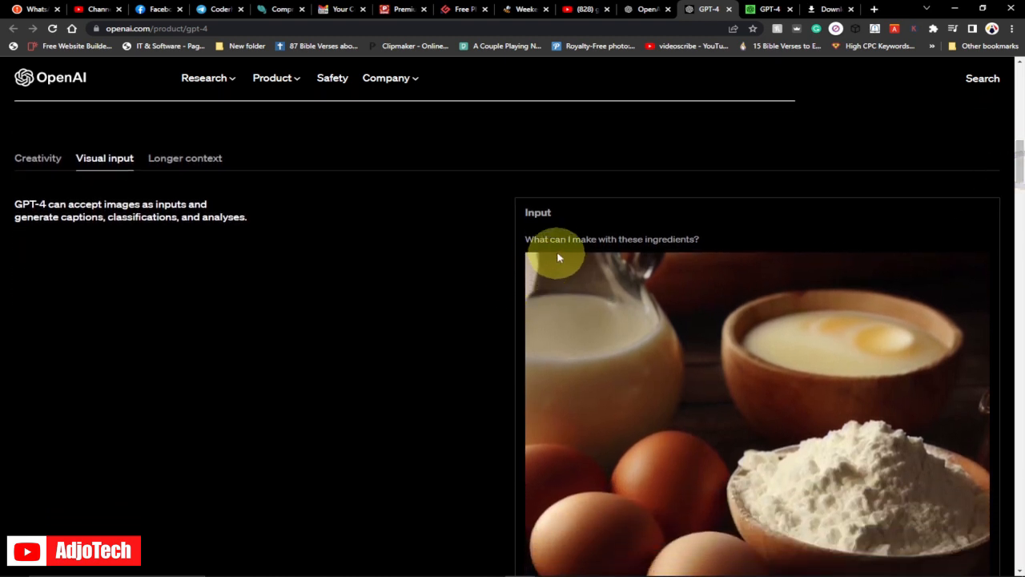
pyautogui.moveTo(634, 253)
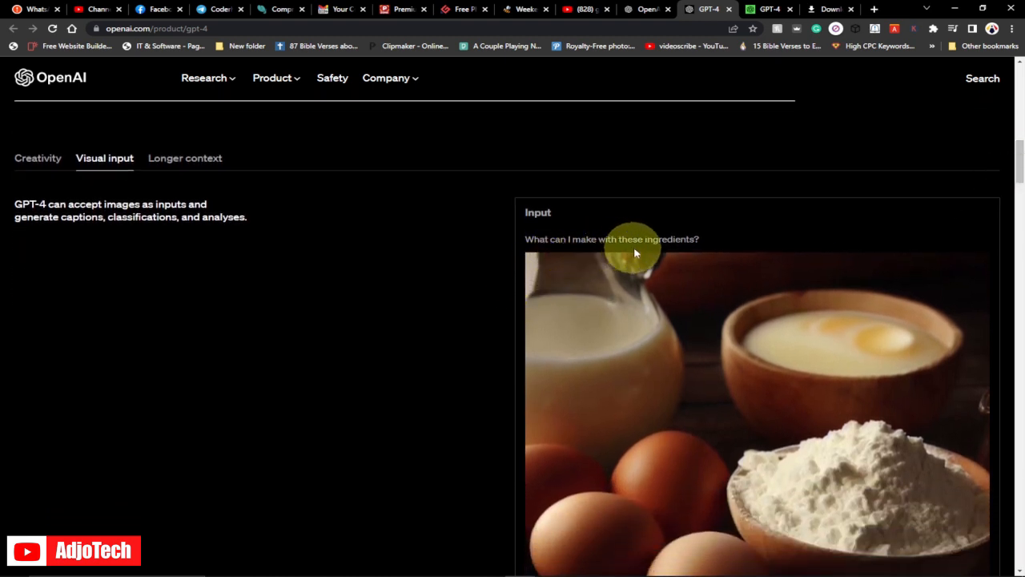
pyautogui.scroll(-3)
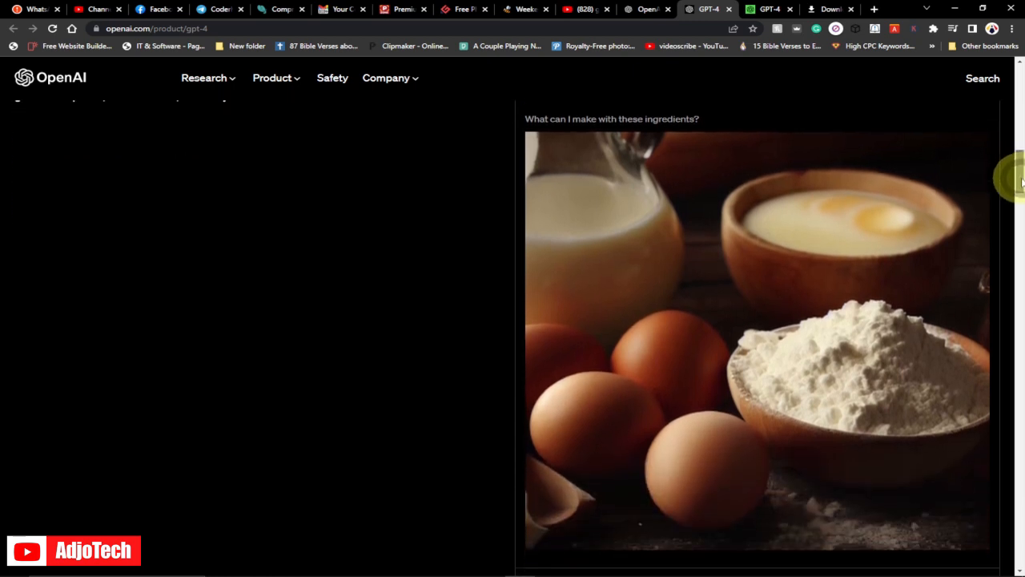
pyautogui.scroll(-3)
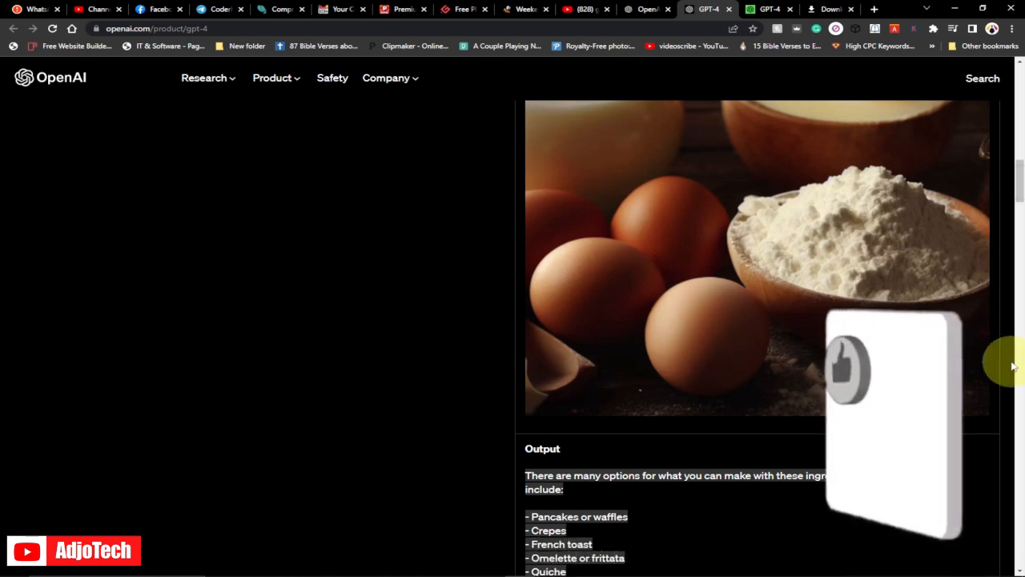
# - Read the full suggested-dishes list ending with 'the possibilities are endless!'
pyautogui.scroll(-3)
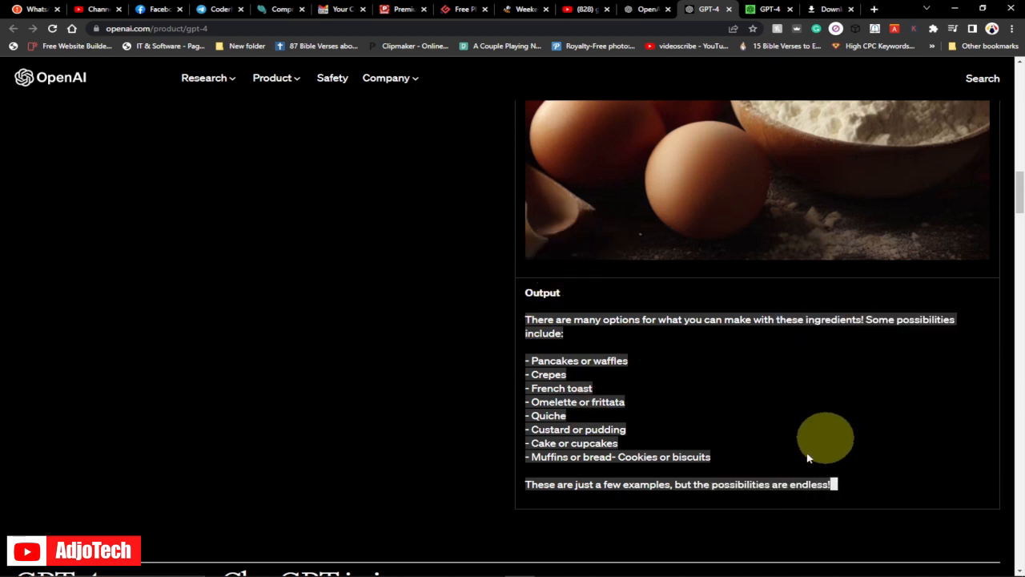
pyautogui.moveTo(728, 230)
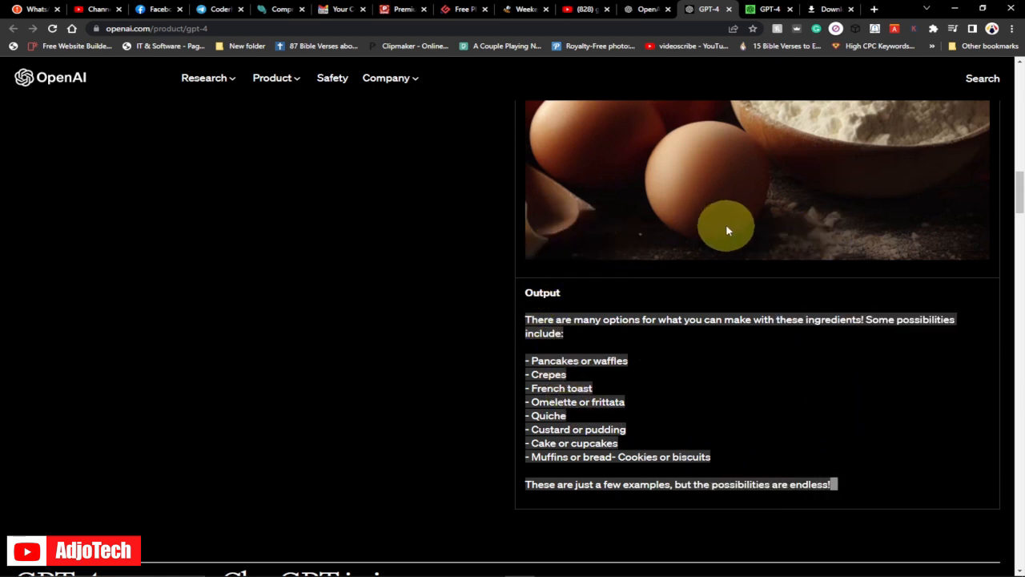
pyautogui.moveTo(628, 239)
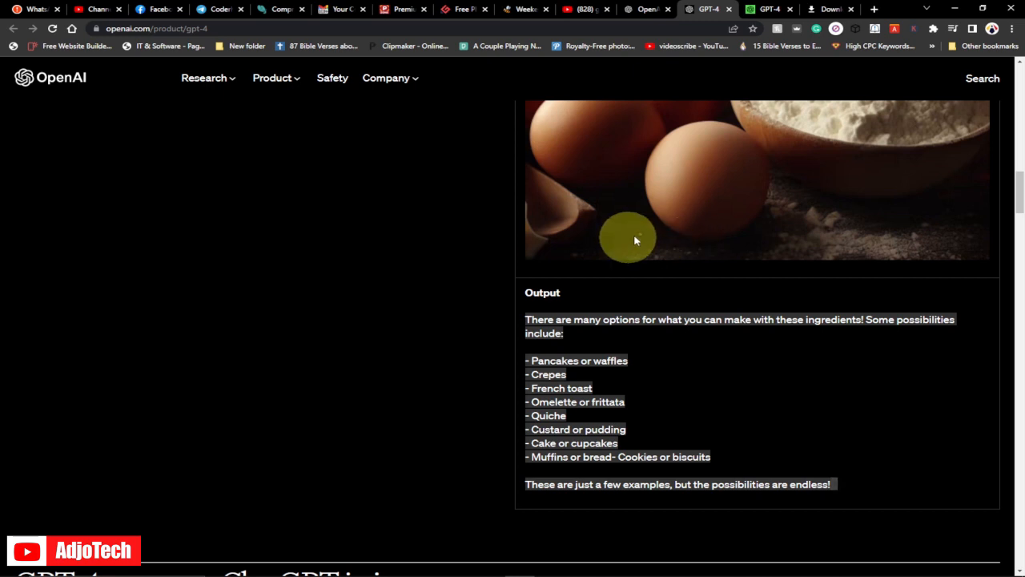
pyautogui.moveTo(717, 227)
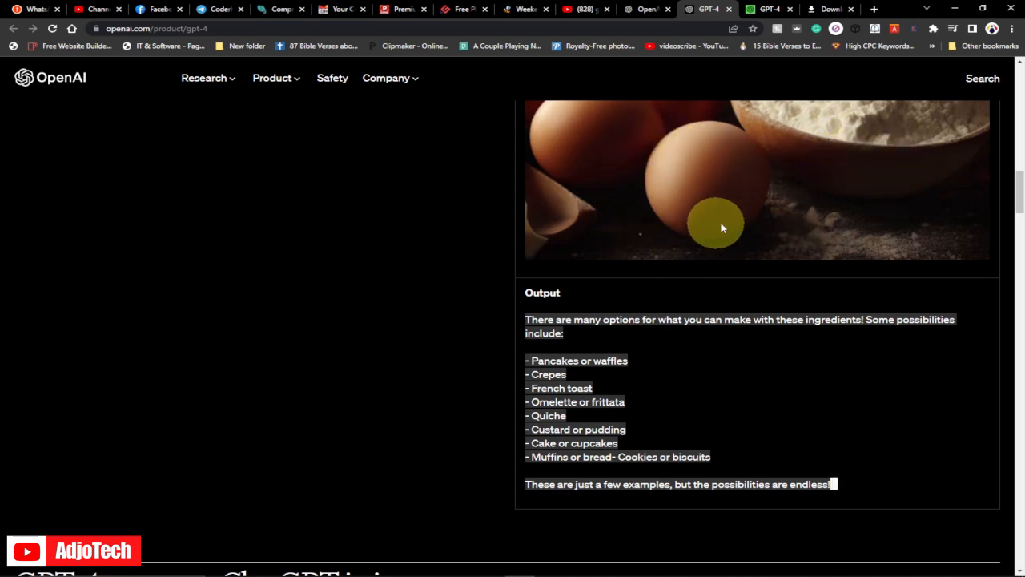
pyautogui.moveTo(488, 307)
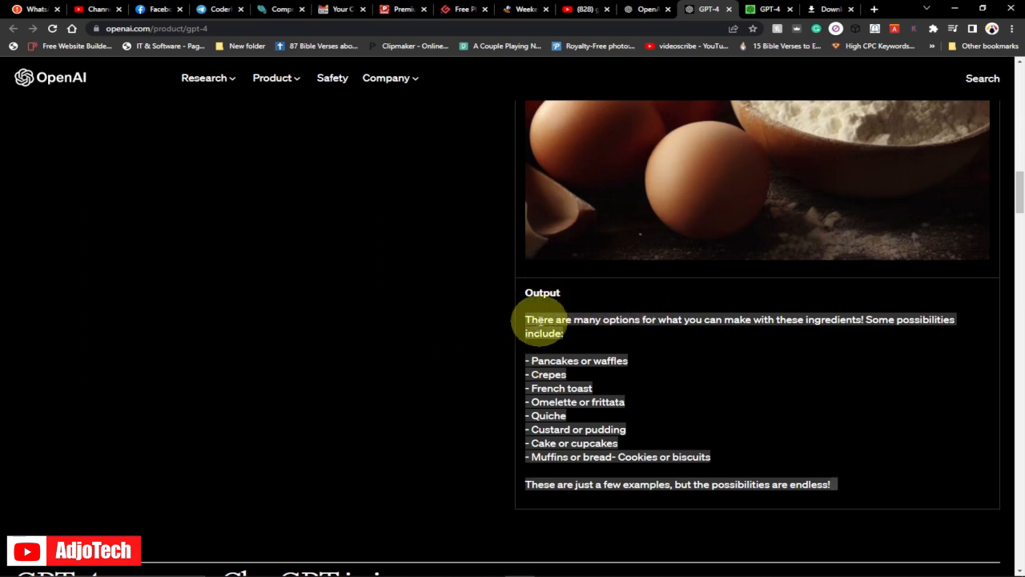
pyautogui.moveTo(669, 324)
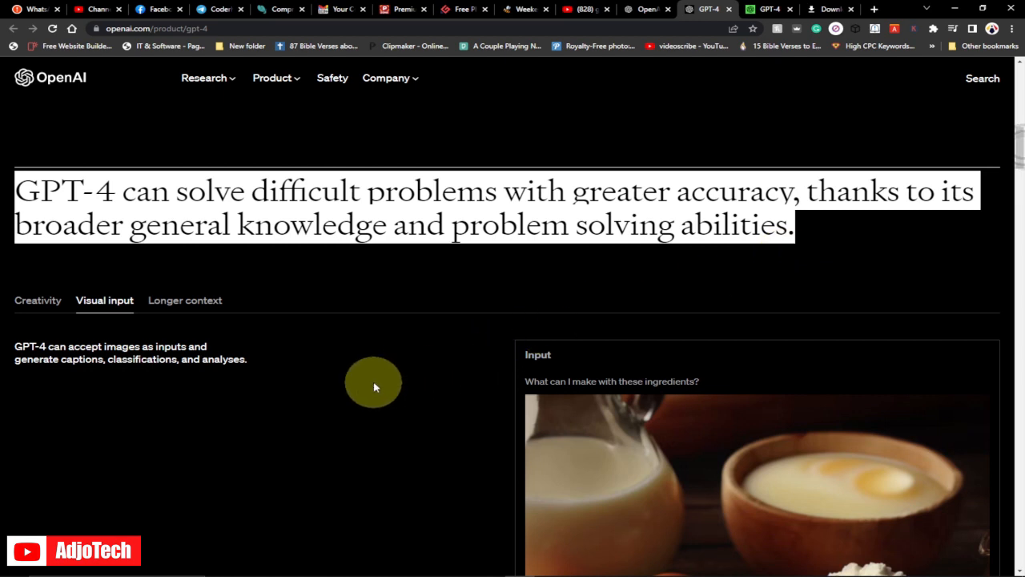
pyautogui.moveTo(376, 385)
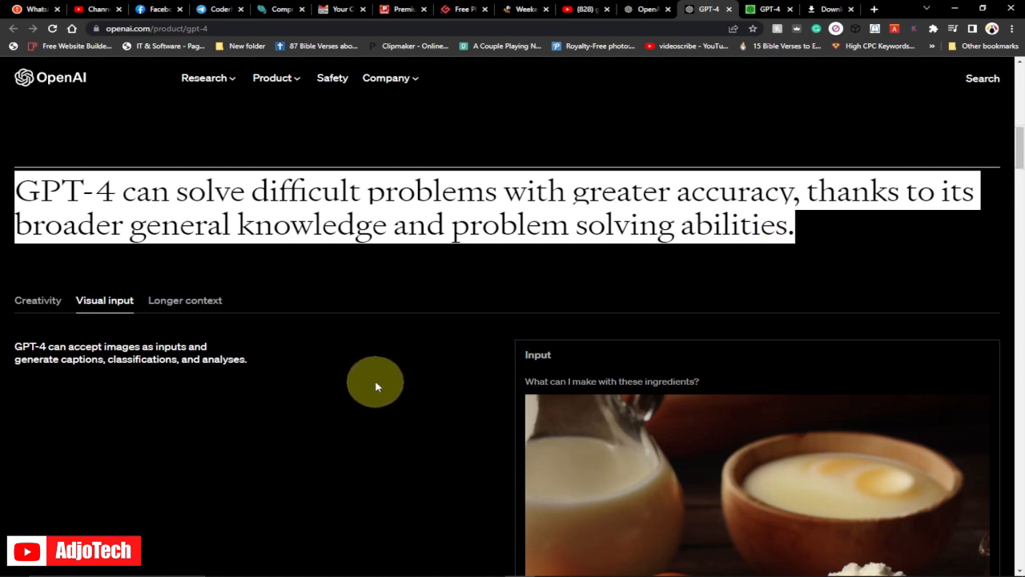
pyautogui.moveTo(376, 384)
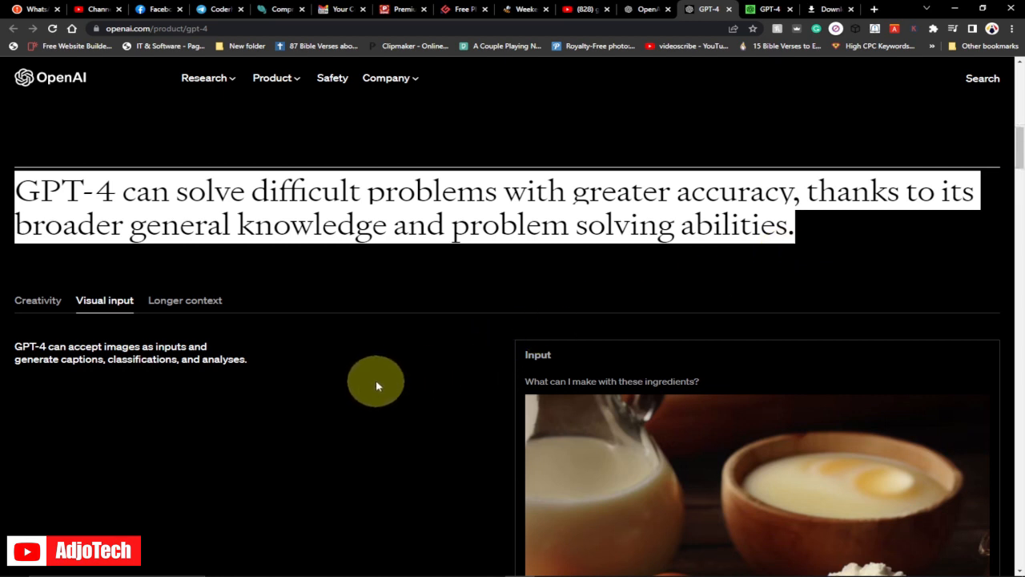
pyautogui.moveTo(106, 312)
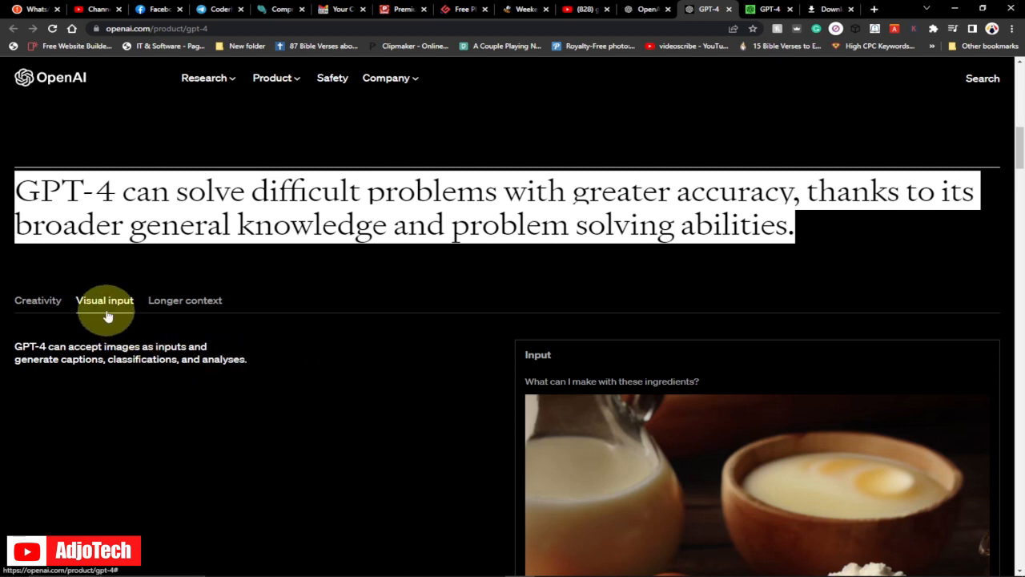
# - Show the Longer context example about Rihanna's Super Bowl performance and read it
pyautogui.click(186, 299)
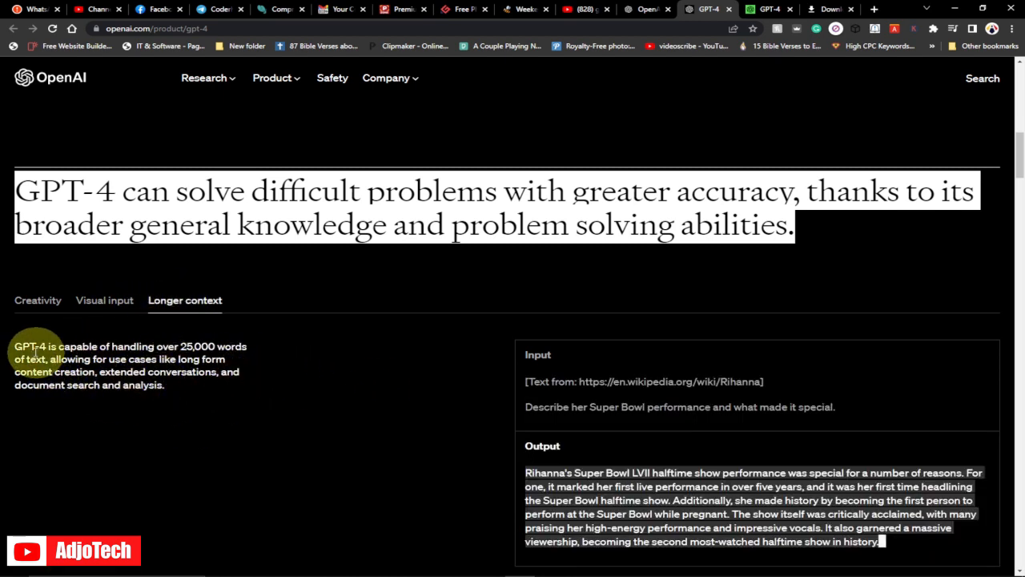
pyautogui.moveTo(125, 353)
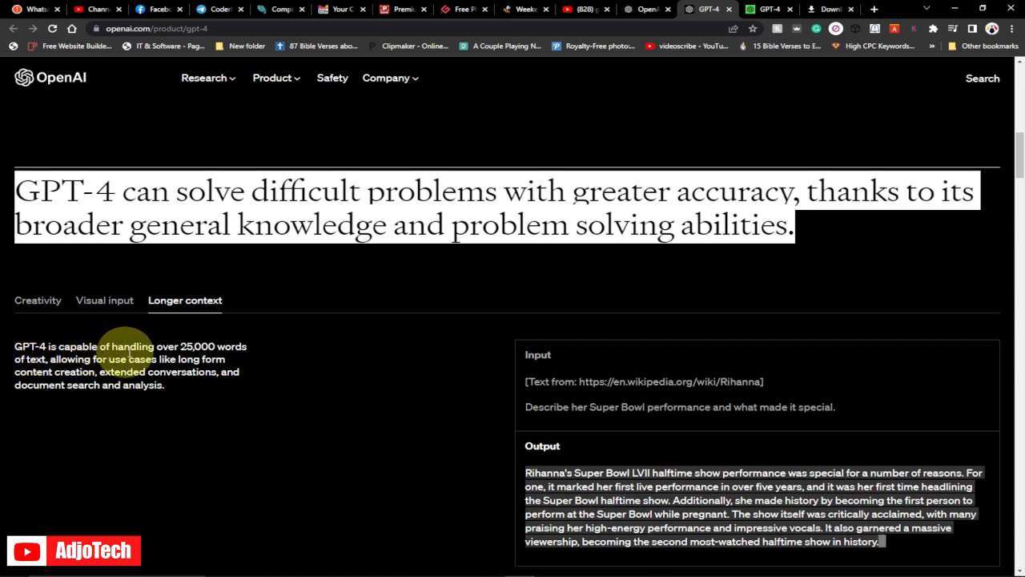
pyautogui.moveTo(131, 425)
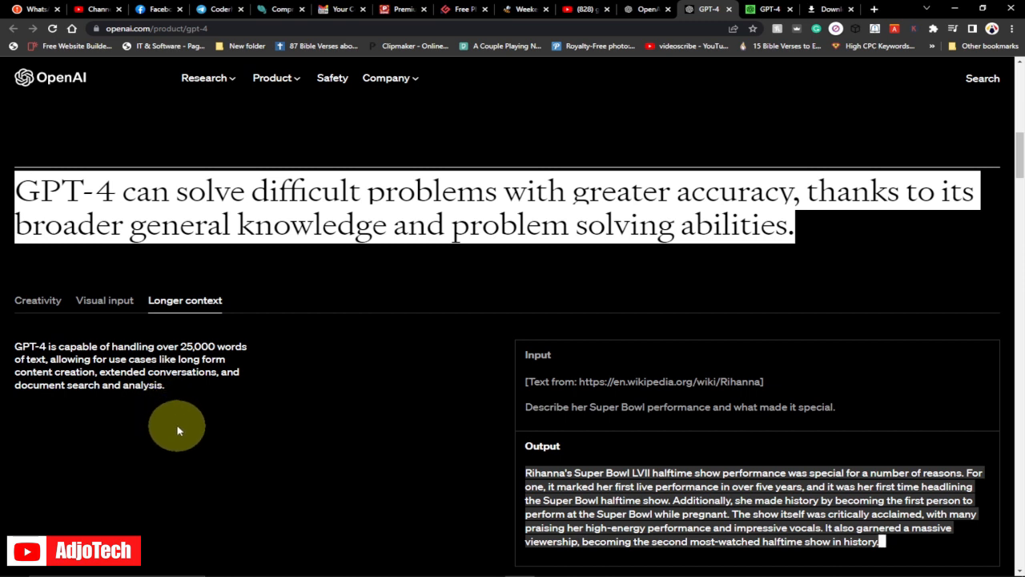
pyautogui.moveTo(175, 433)
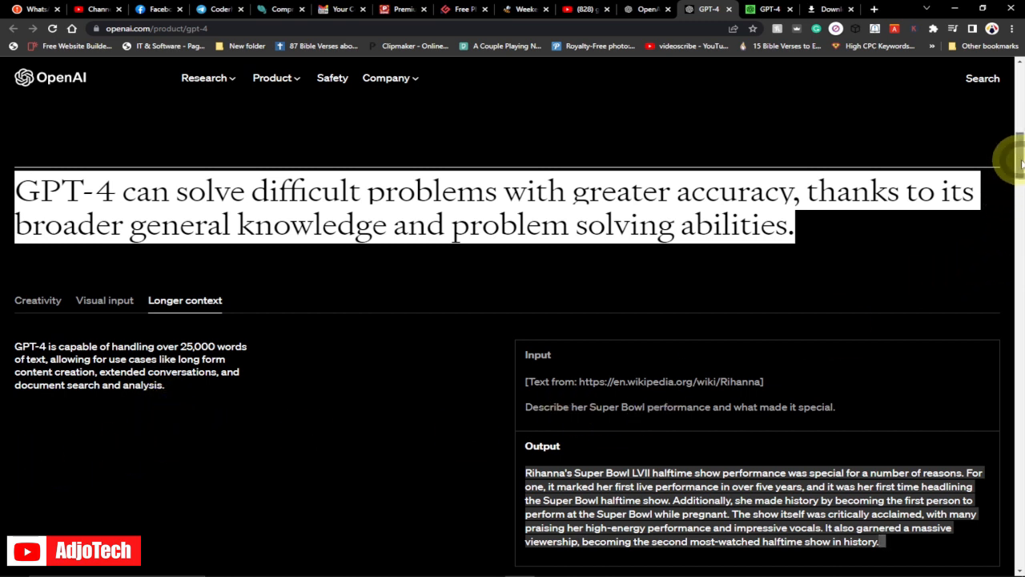
pyautogui.scroll(-3)
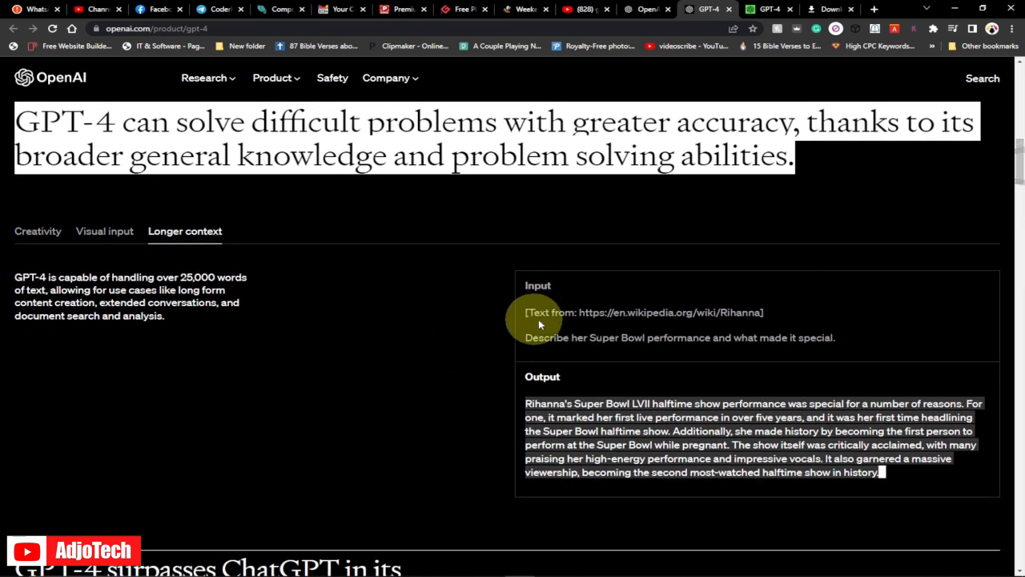
pyautogui.moveTo(776, 312)
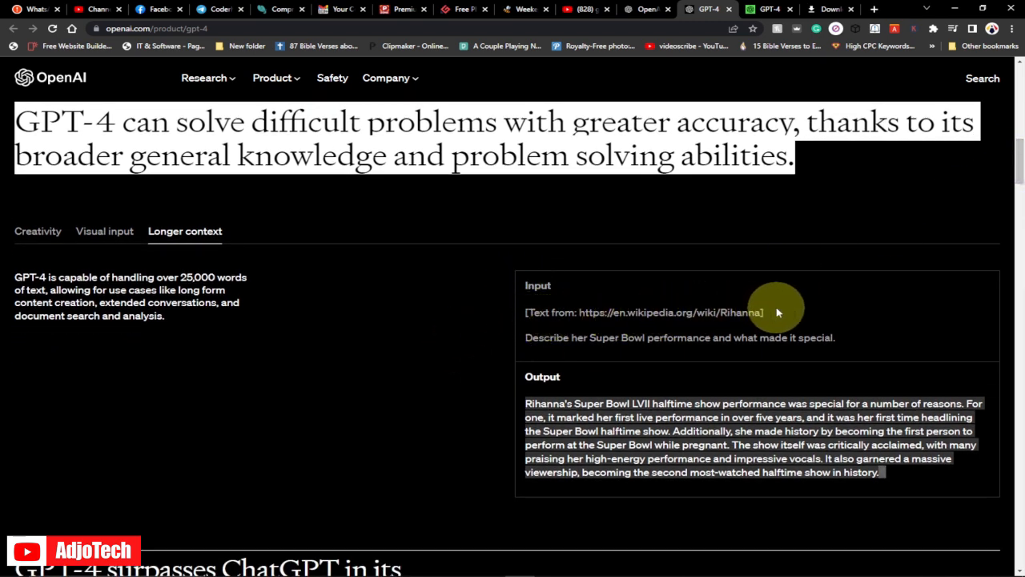
pyautogui.moveTo(566, 353)
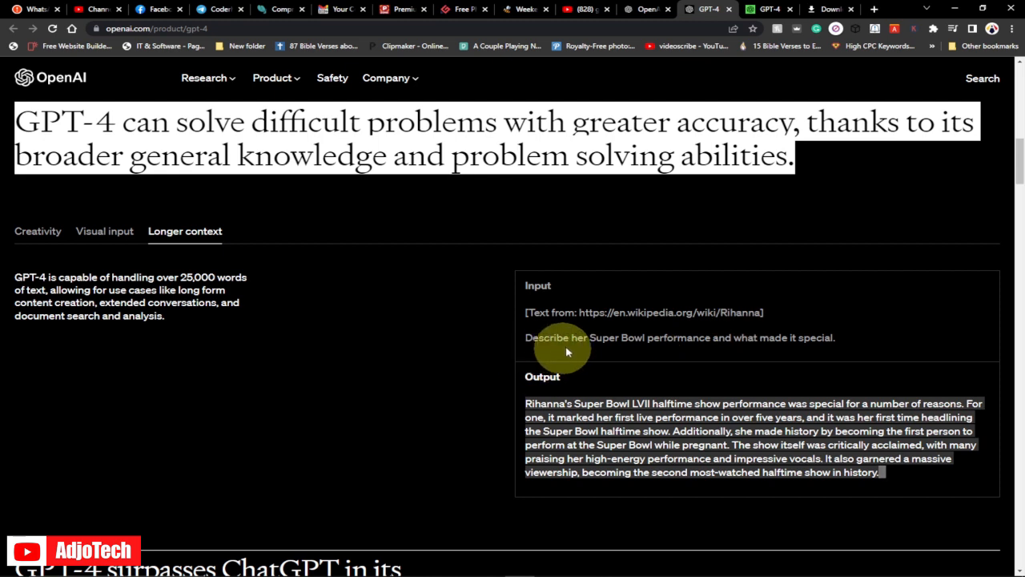
pyautogui.moveTo(692, 359)
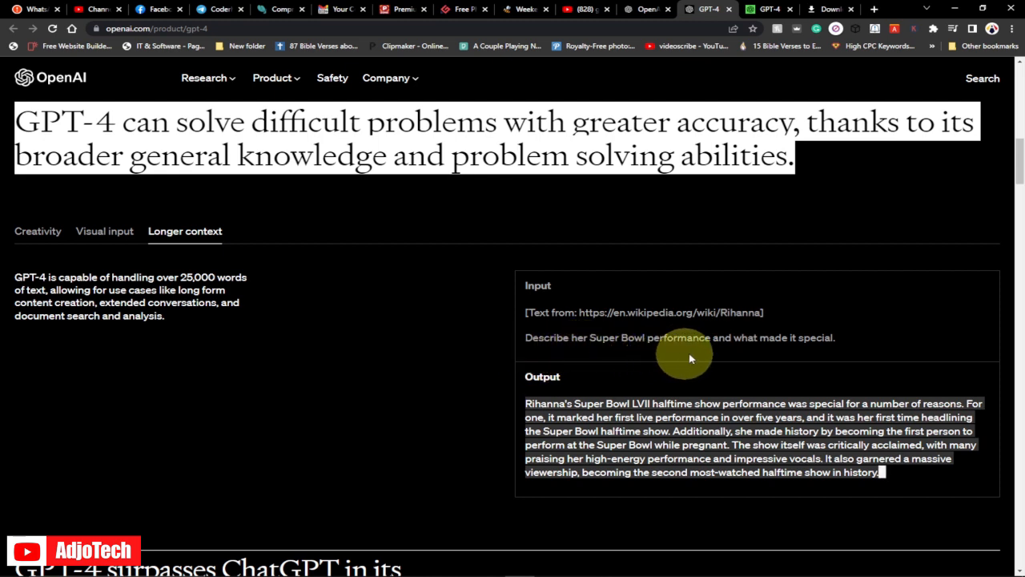
pyautogui.moveTo(705, 356)
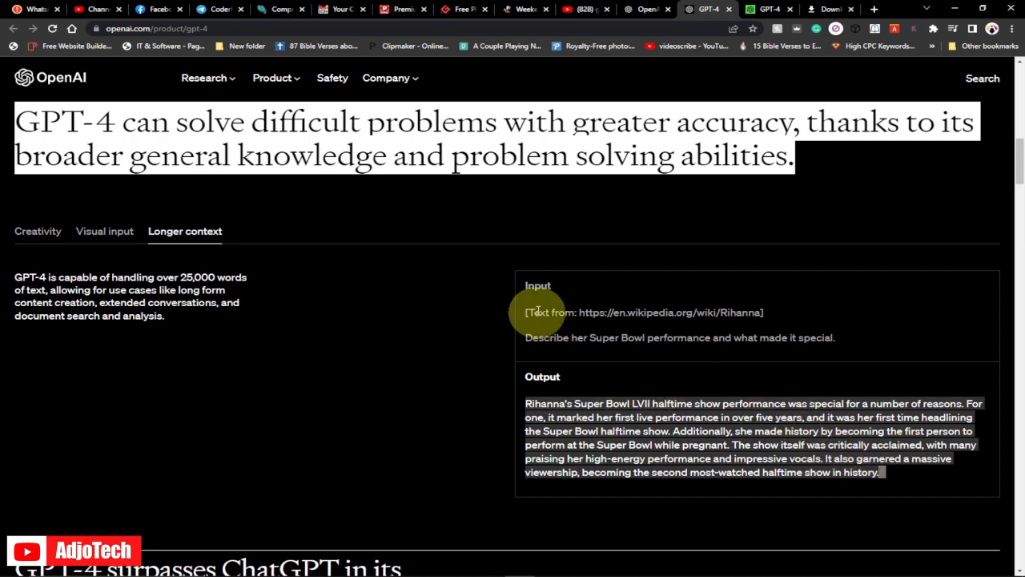
pyautogui.moveTo(39, 230)
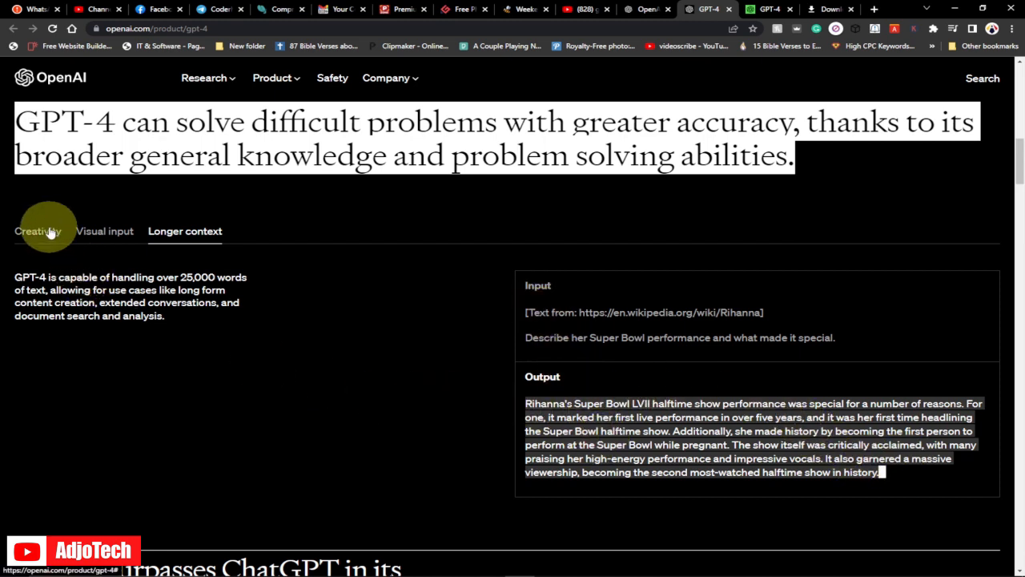
# - Show the Creativity example about Cinderella and move on toward advanced reasoning
pyautogui.click(37, 230)
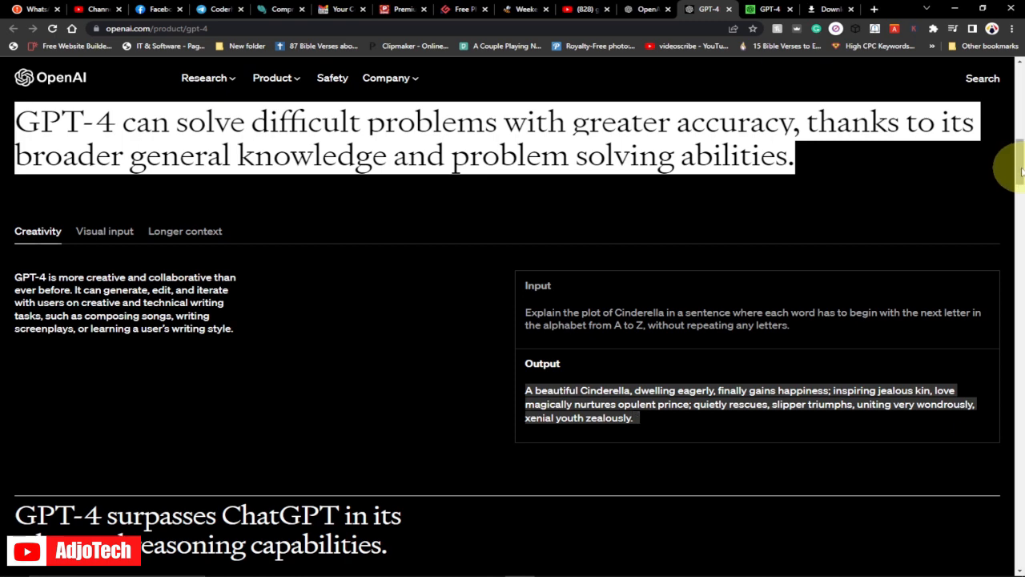
pyautogui.scroll(-3)
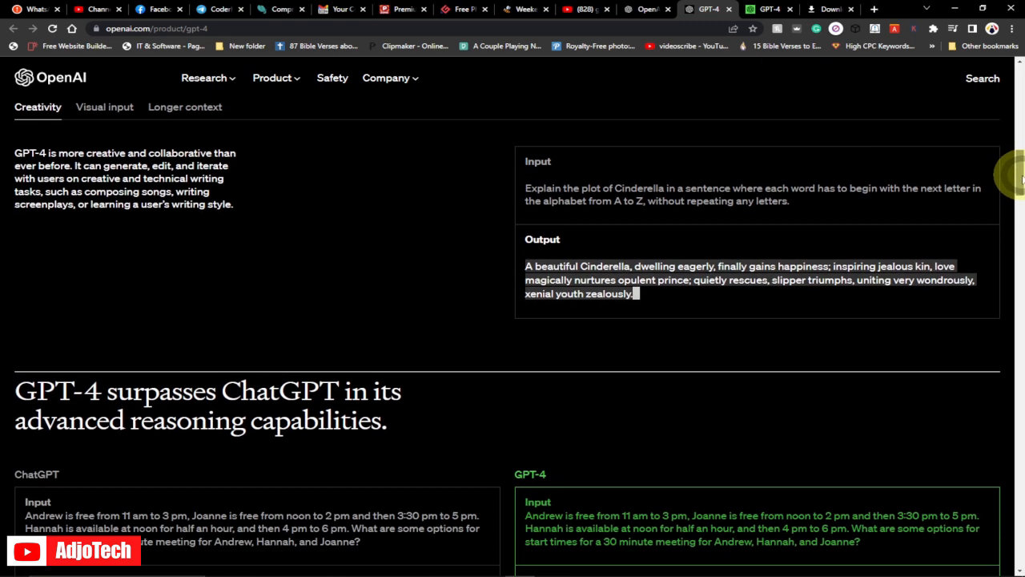
pyautogui.scroll(-3)
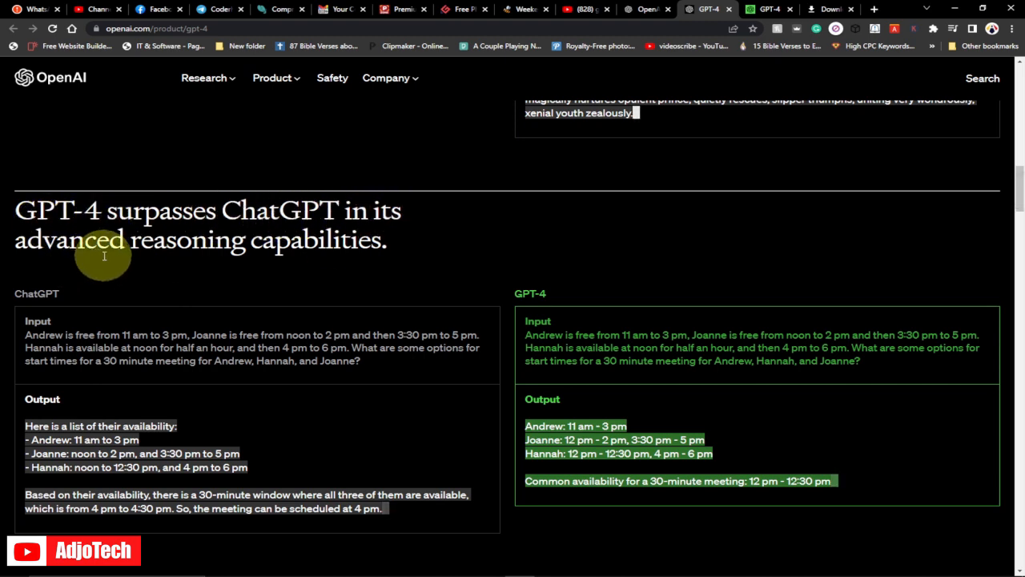
pyautogui.moveTo(256, 247)
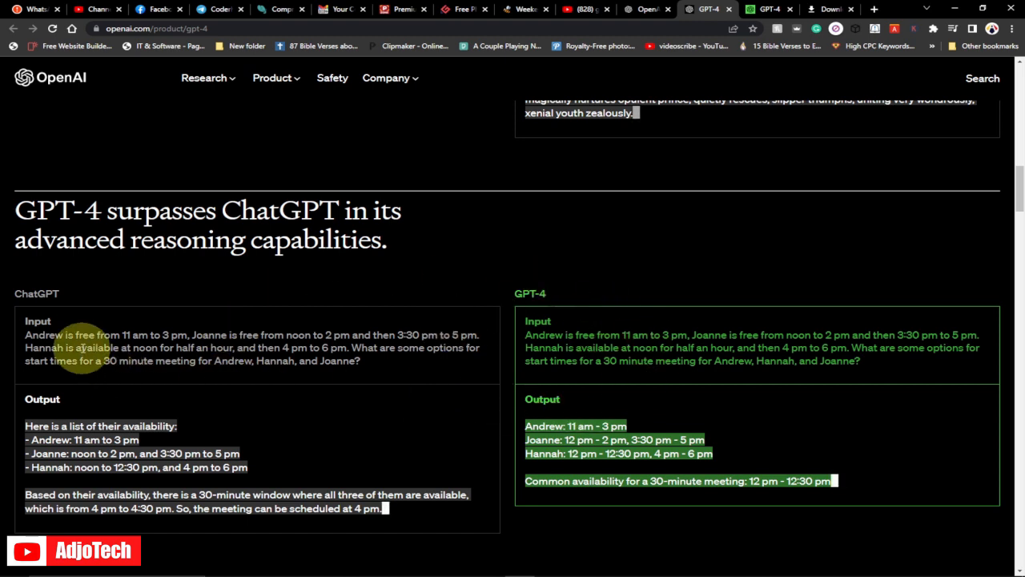
pyautogui.moveTo(775, 346)
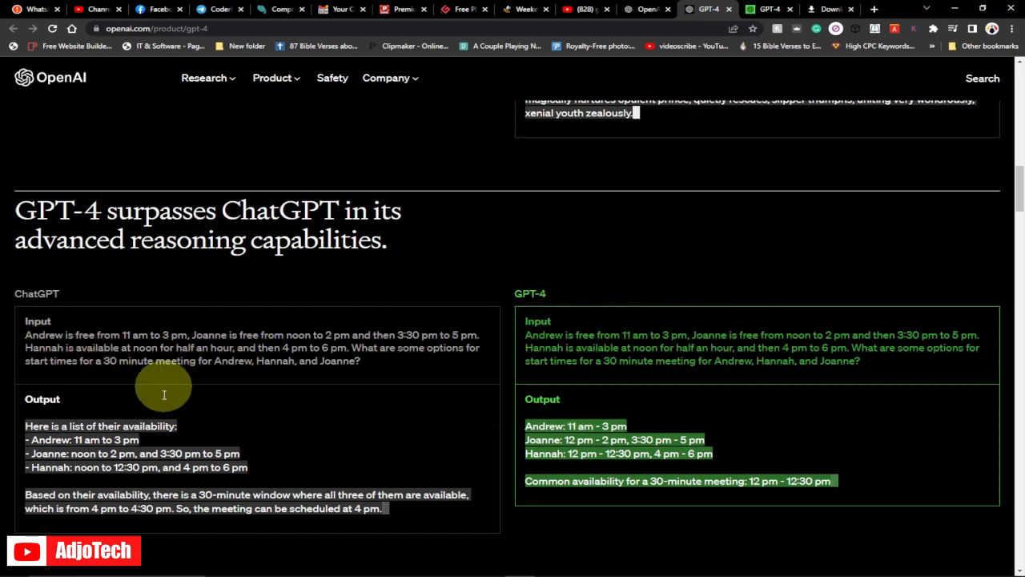
pyautogui.moveTo(889, 466)
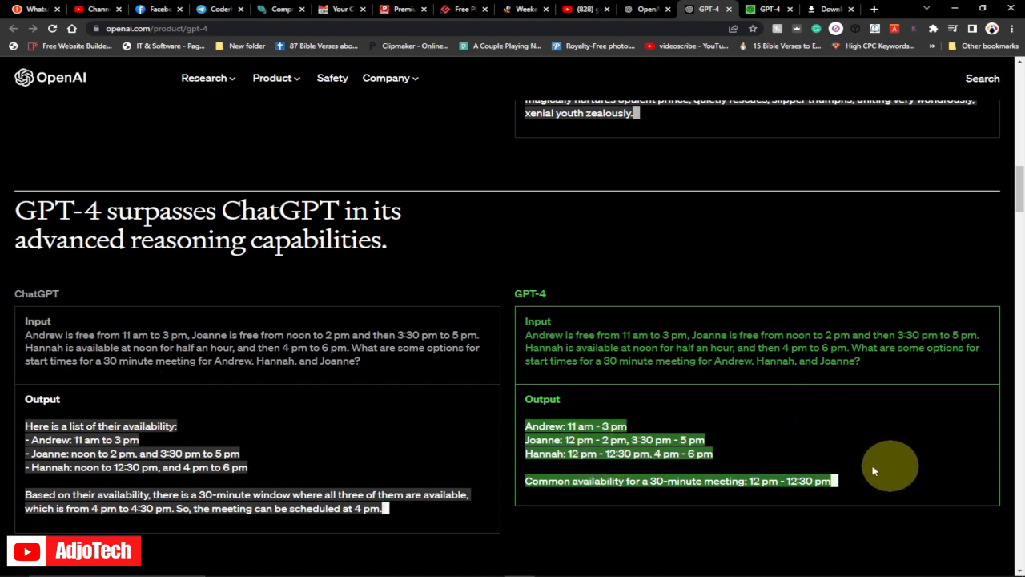
pyautogui.moveTo(704, 410)
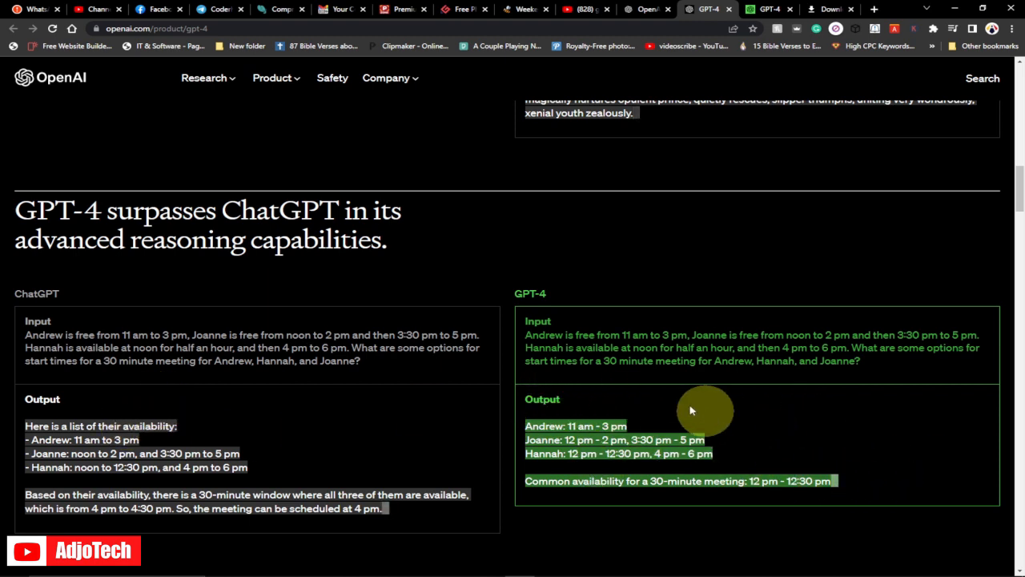
pyautogui.moveTo(291, 449)
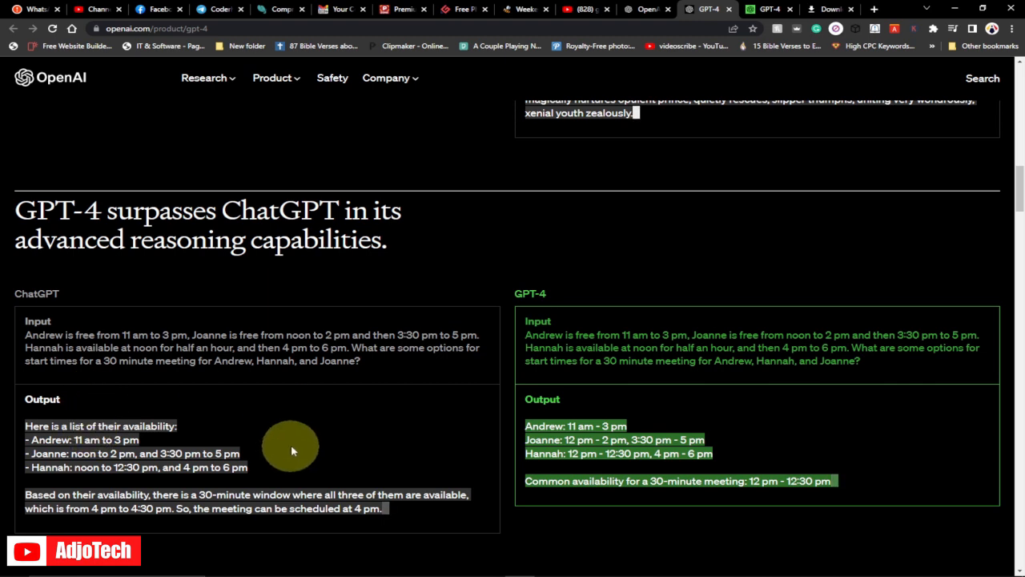
pyautogui.moveTo(415, 455)
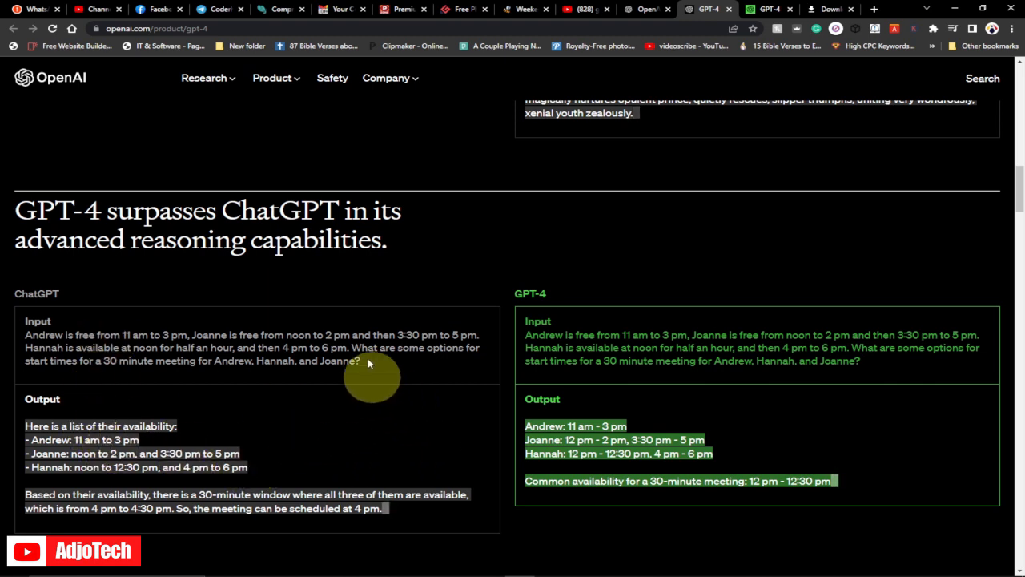
pyautogui.moveTo(413, 461)
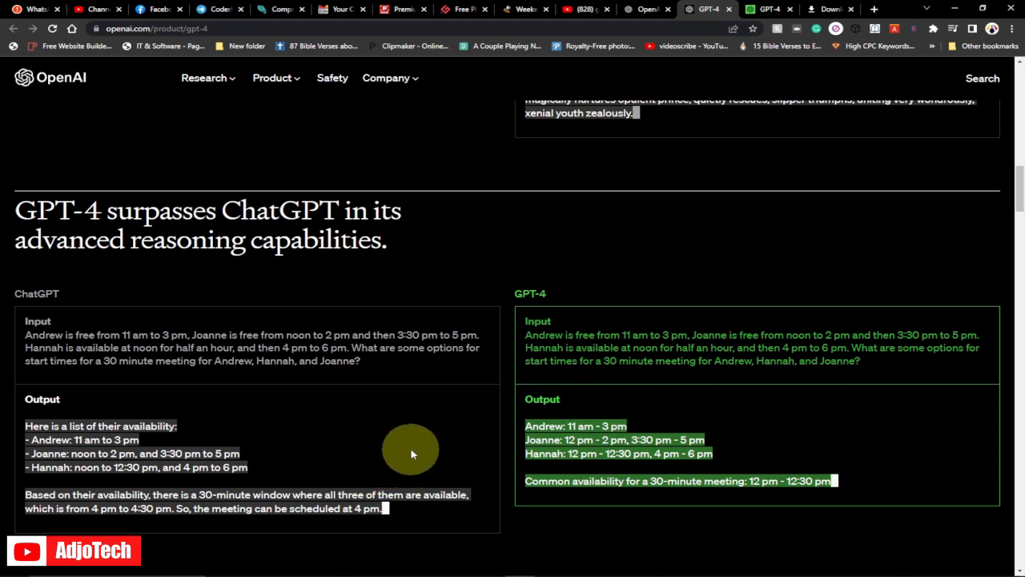
pyautogui.moveTo(417, 449)
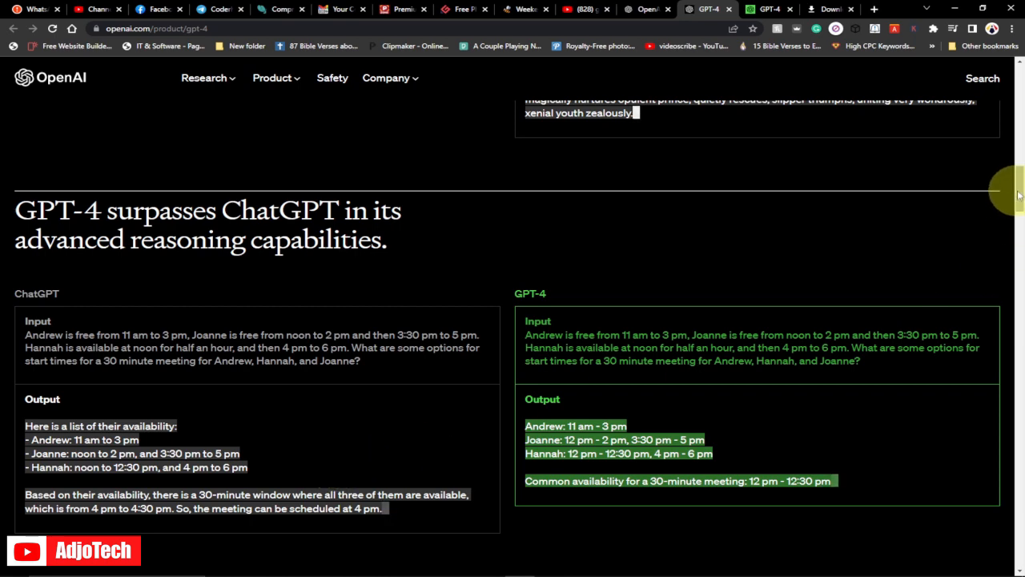
# - Bring up the test-taker percentiles: bar exam 10th vs 90th, Biology Olympiad 31st vs 99th
pyautogui.scroll(-3)
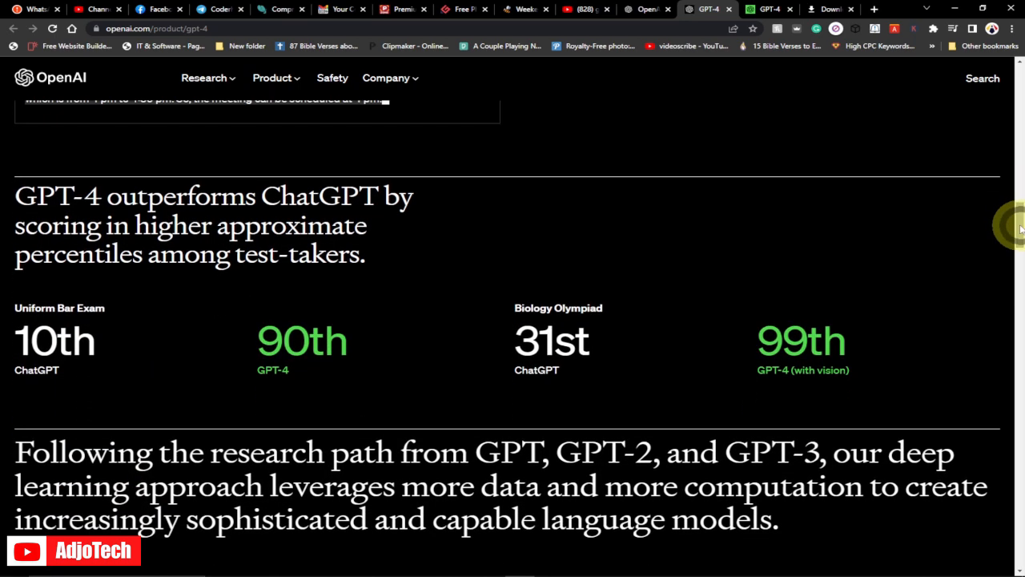
pyautogui.moveTo(128, 205)
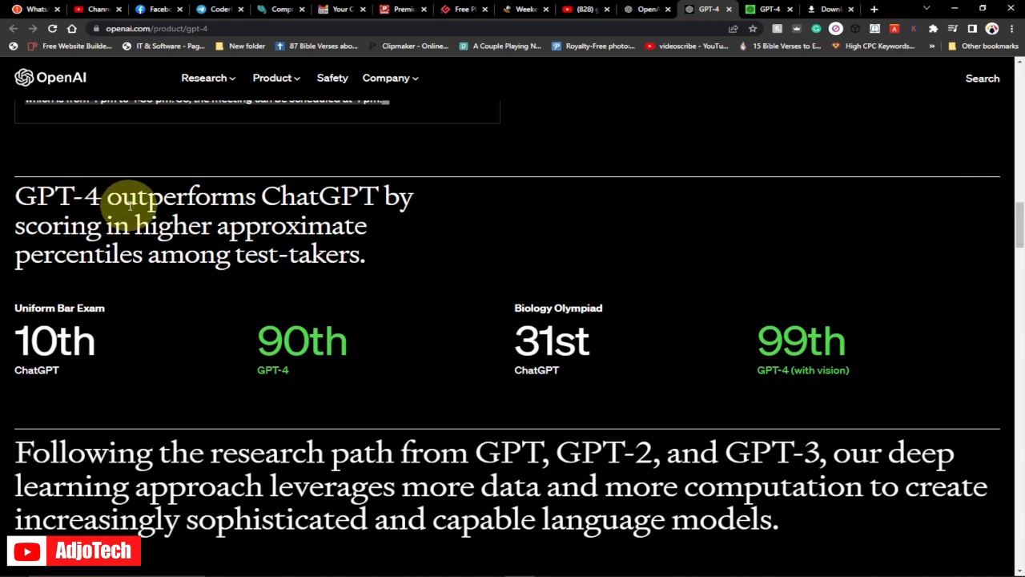
pyautogui.moveTo(68, 250)
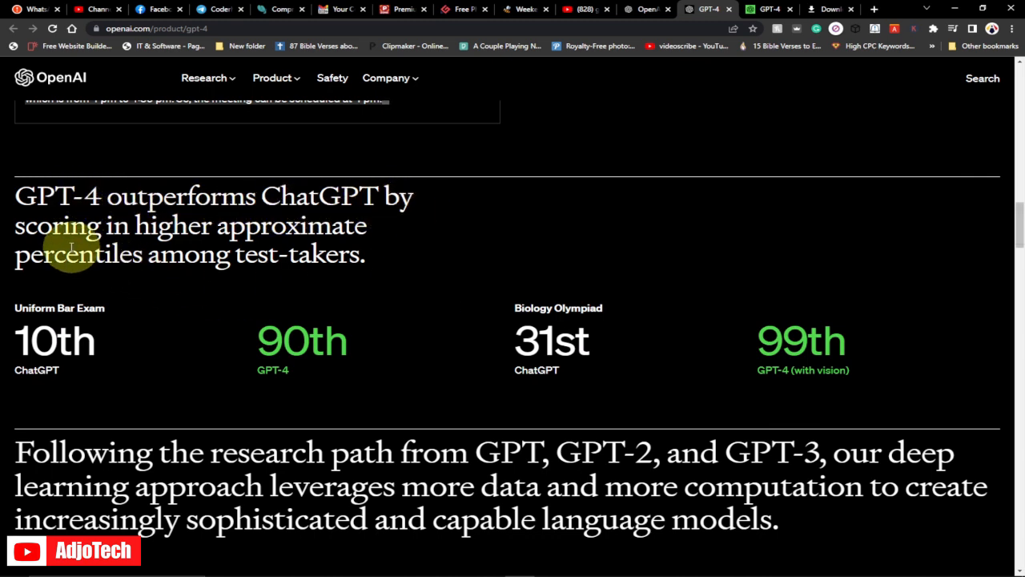
pyautogui.moveTo(160, 226)
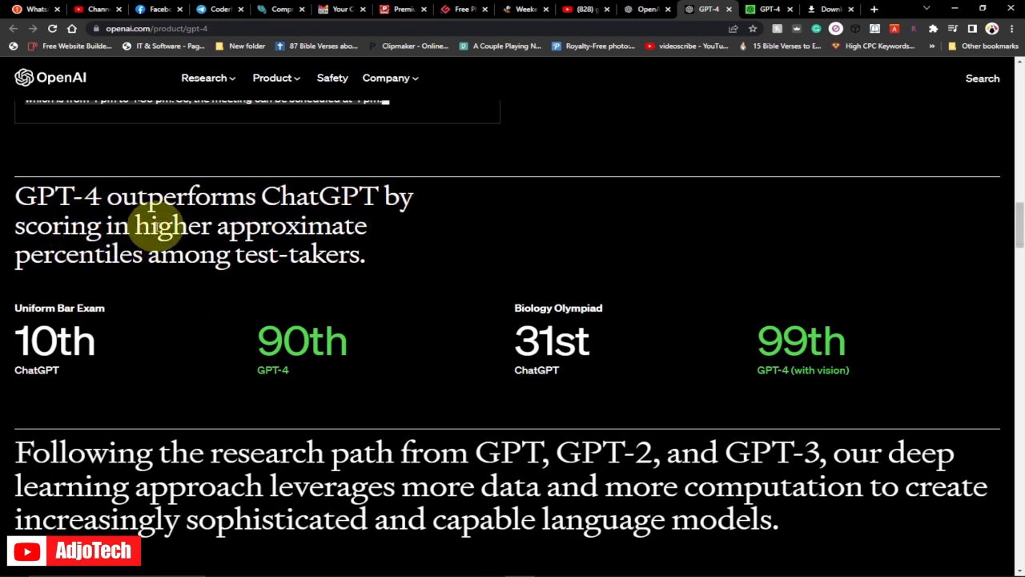
pyautogui.moveTo(183, 290)
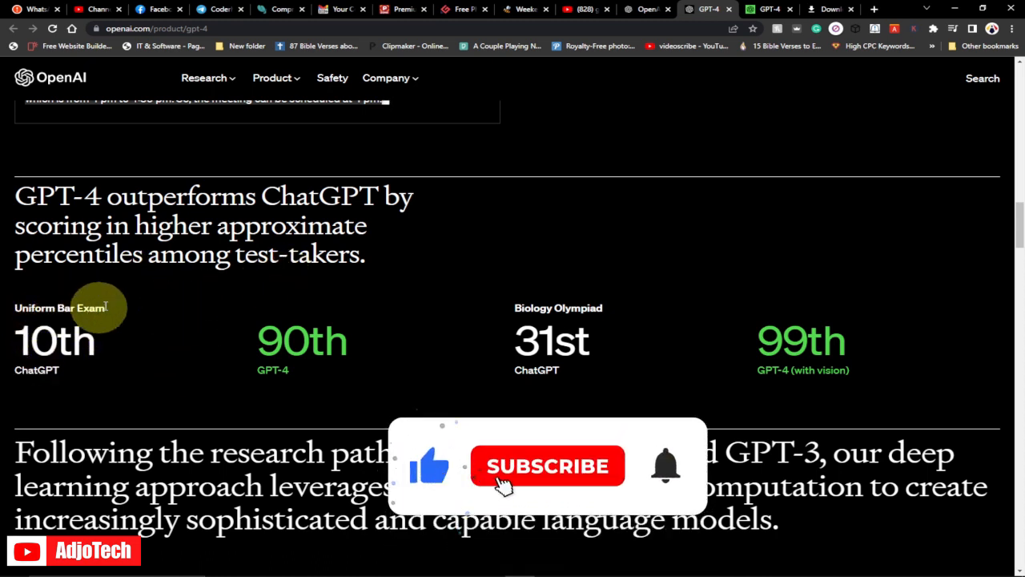
pyautogui.click(548, 464)
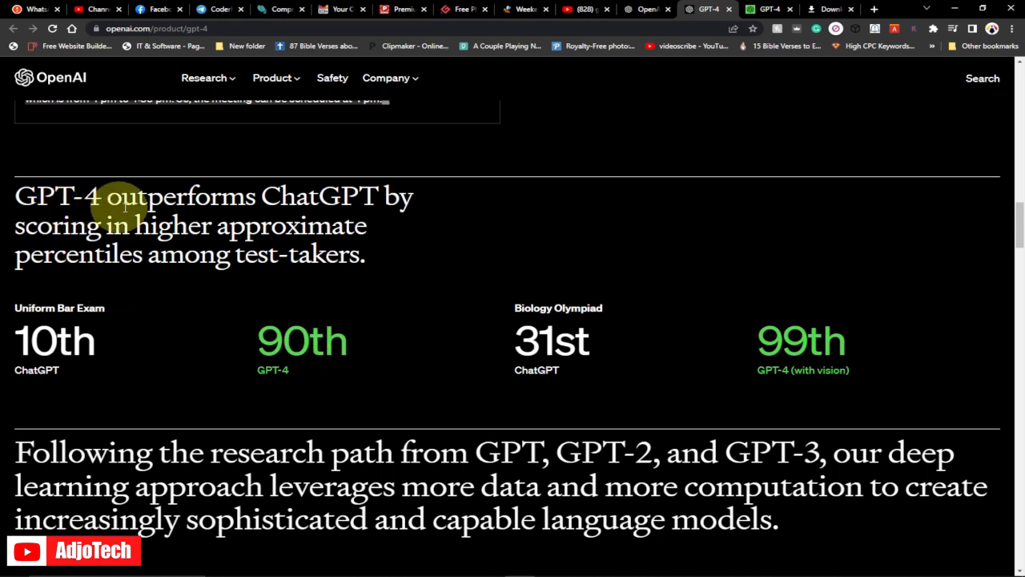
pyautogui.moveTo(104, 256)
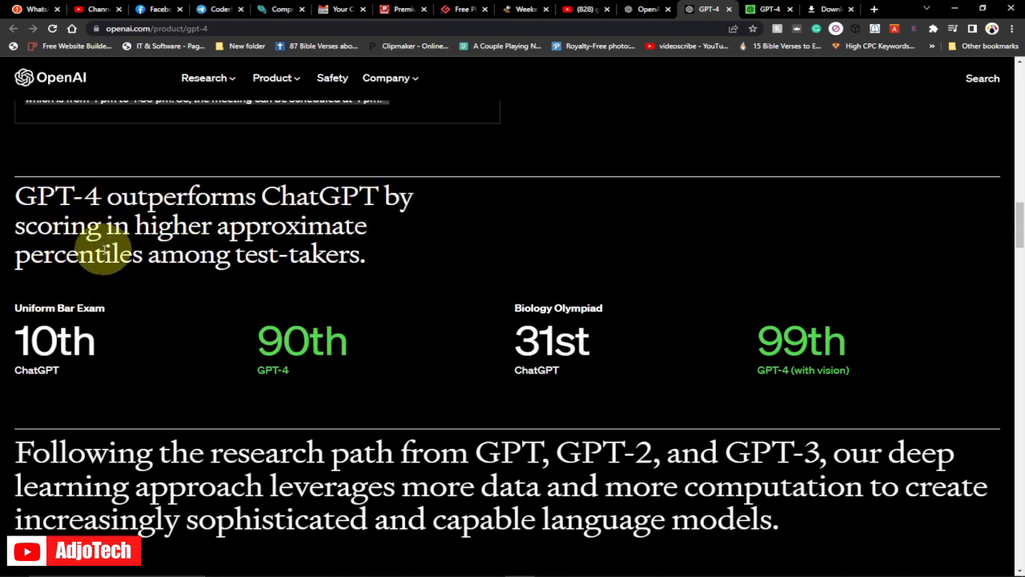
pyautogui.moveTo(170, 278)
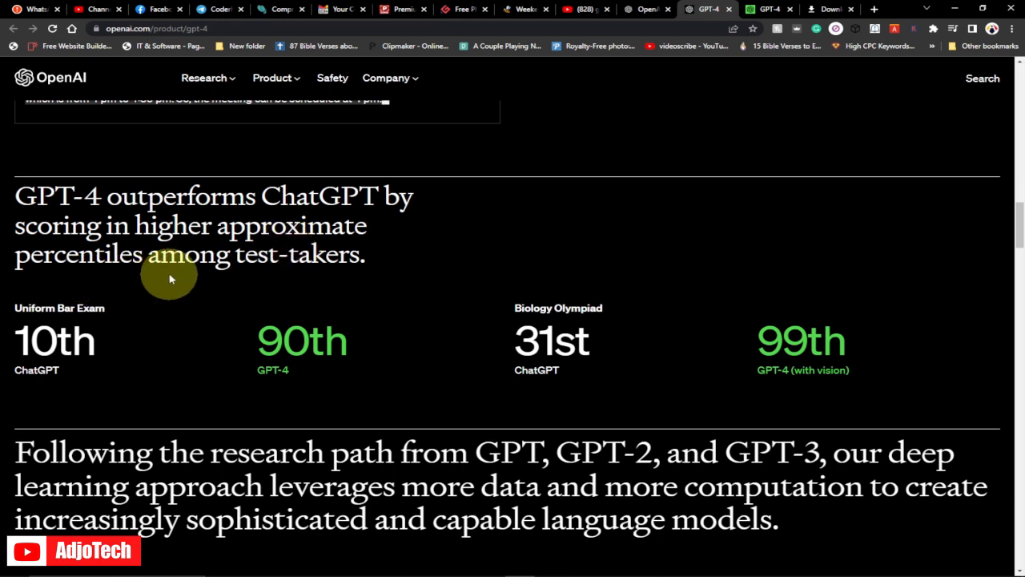
pyautogui.moveTo(24, 320)
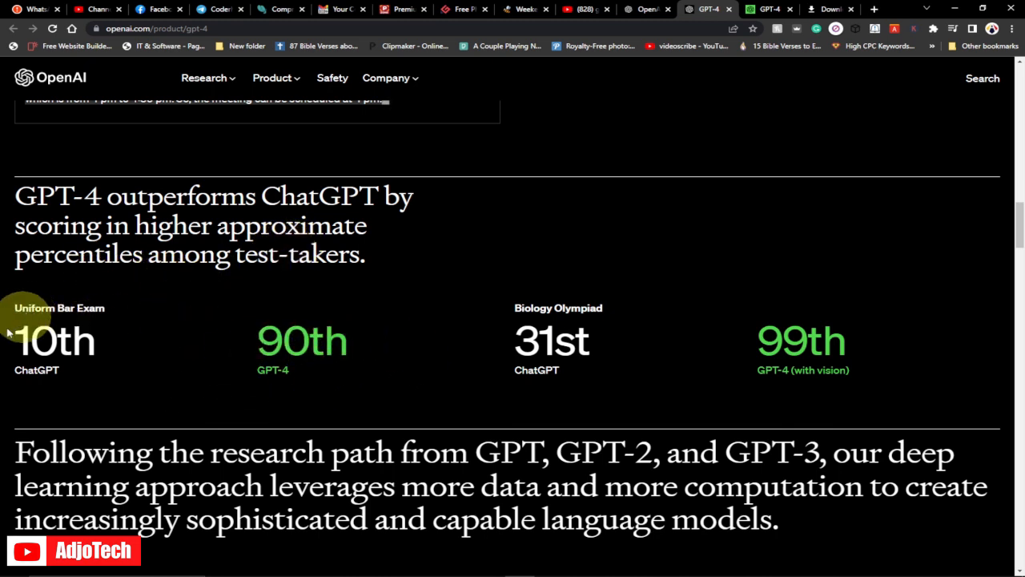
pyautogui.moveTo(376, 327)
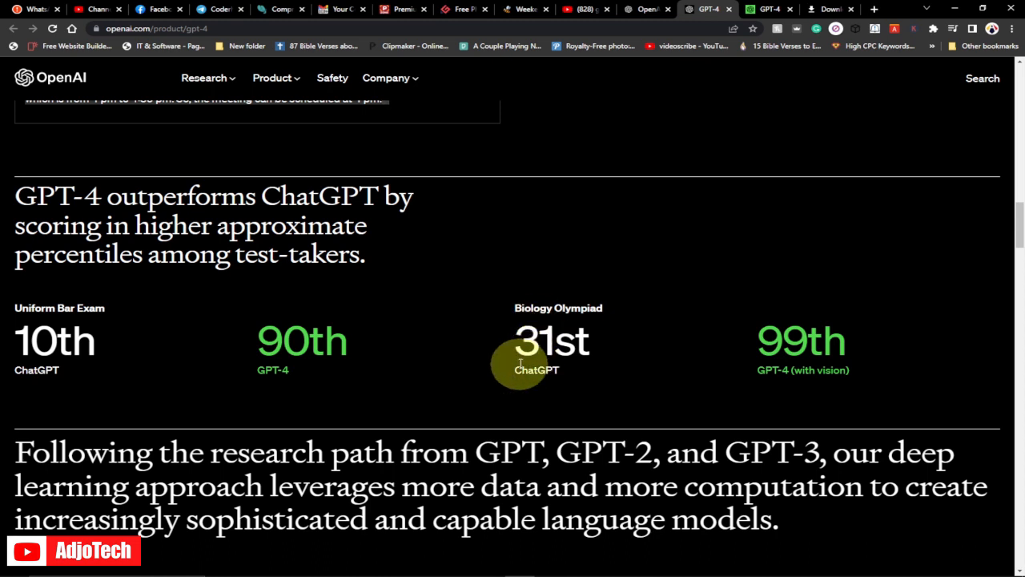
pyautogui.moveTo(777, 352)
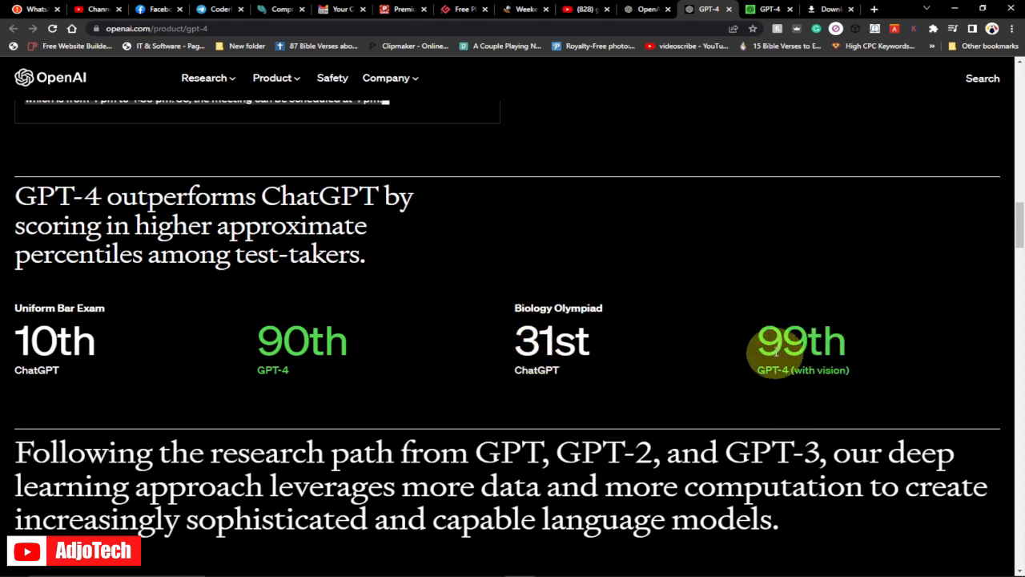
pyautogui.moveTo(708, 376)
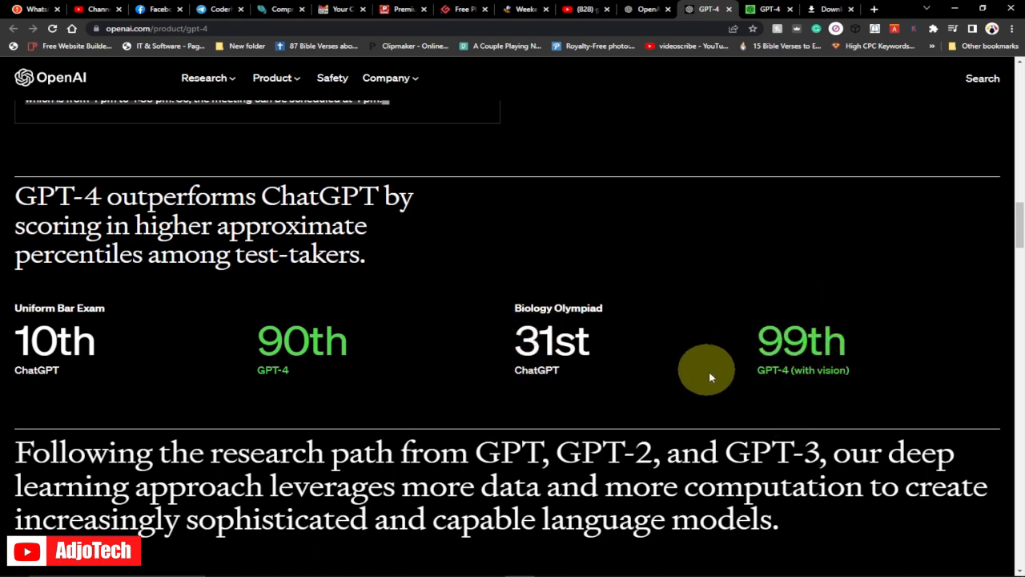
pyautogui.moveTo(1009, 232)
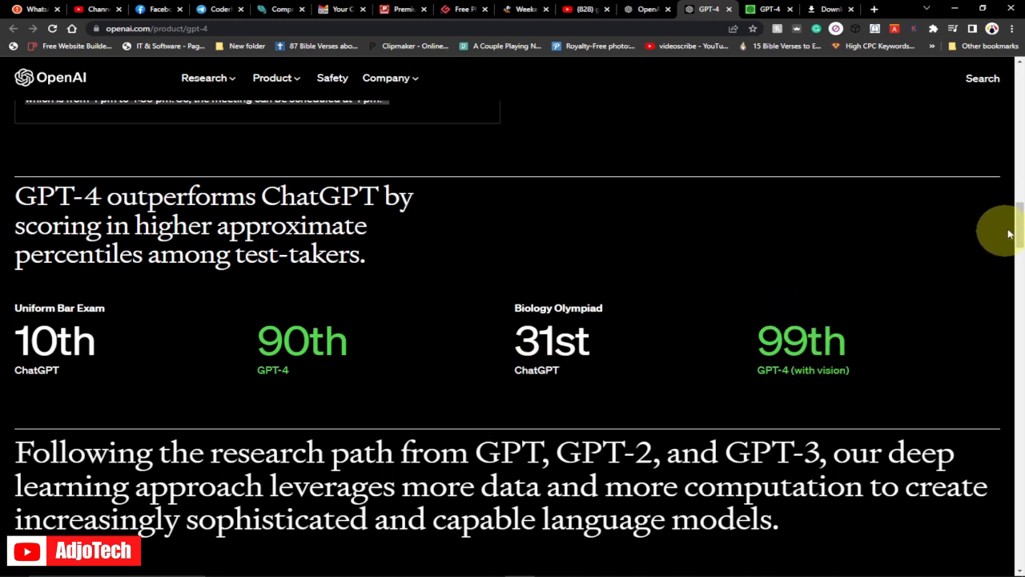
# - Move past the research-path graphic to the Safety & alignment section with the 82% figure
pyautogui.scroll(-3)
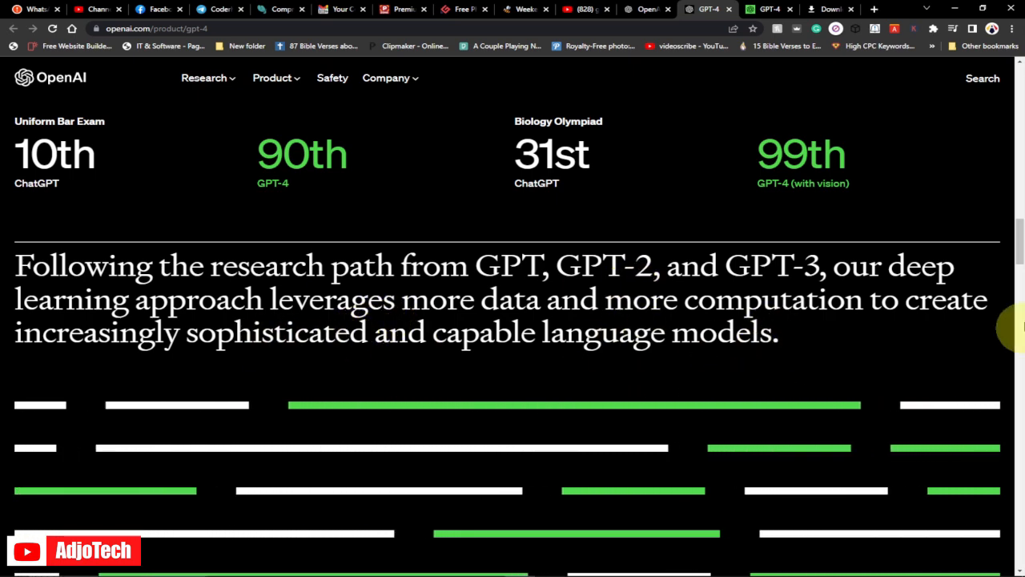
pyautogui.scroll(-3)
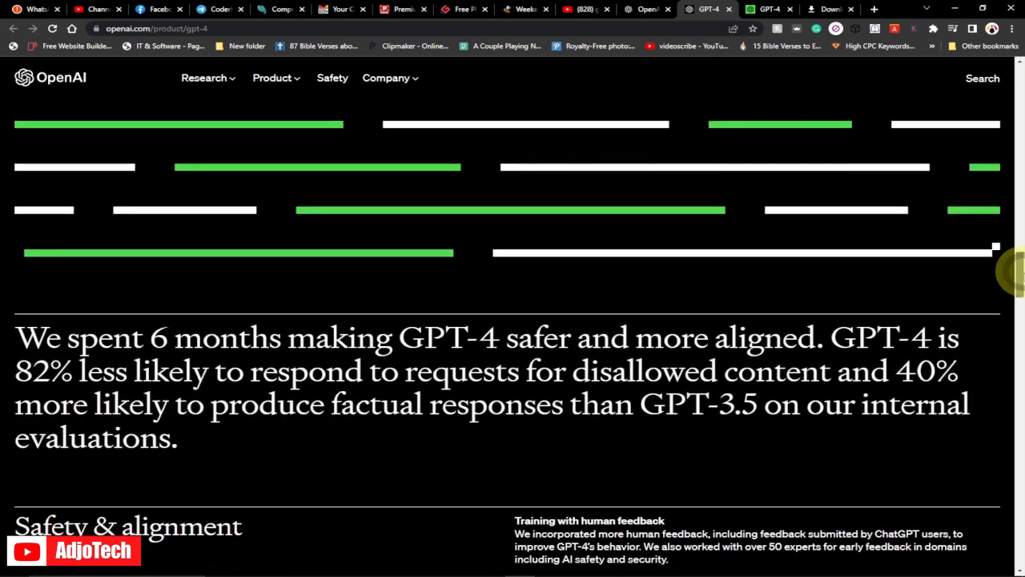
pyautogui.scroll(-3)
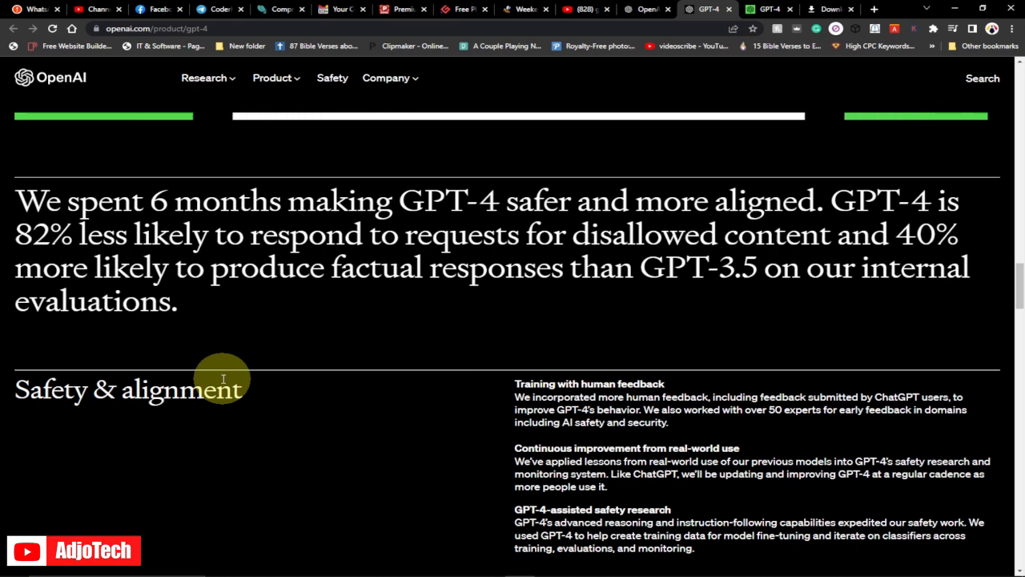
pyautogui.moveTo(893, 250)
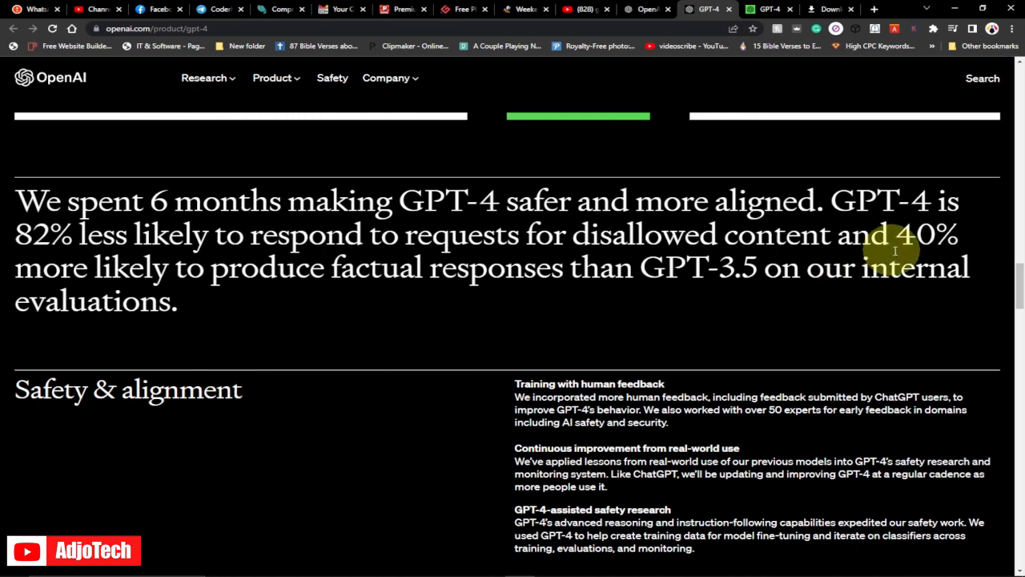
pyautogui.moveTo(144, 349)
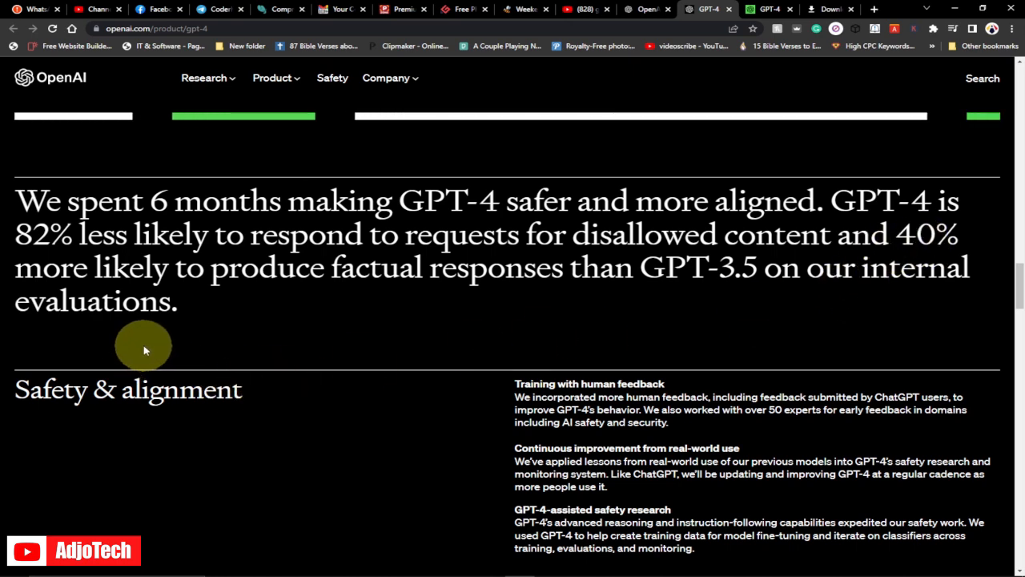
pyautogui.moveTo(307, 408)
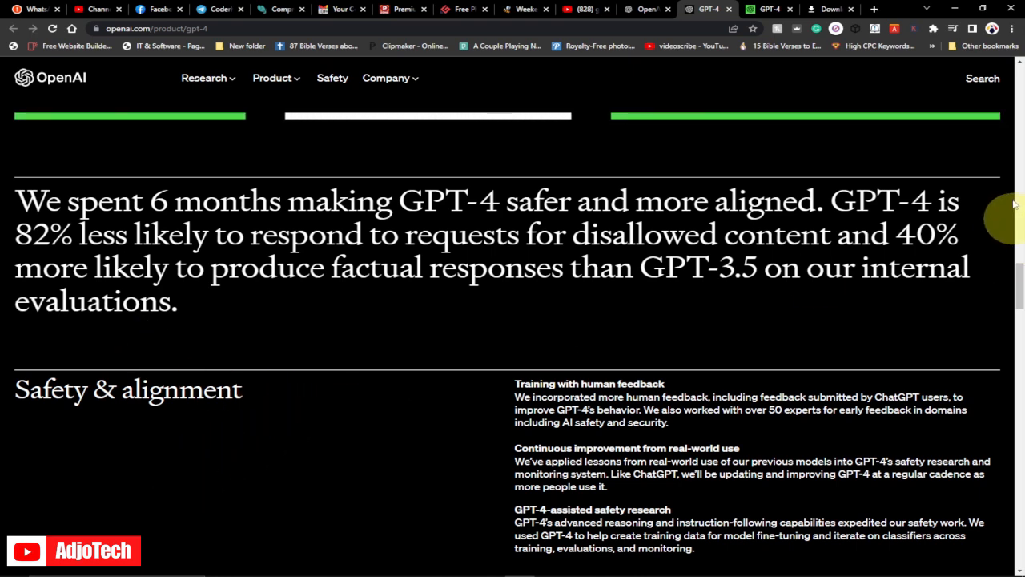
pyautogui.scroll(-3)
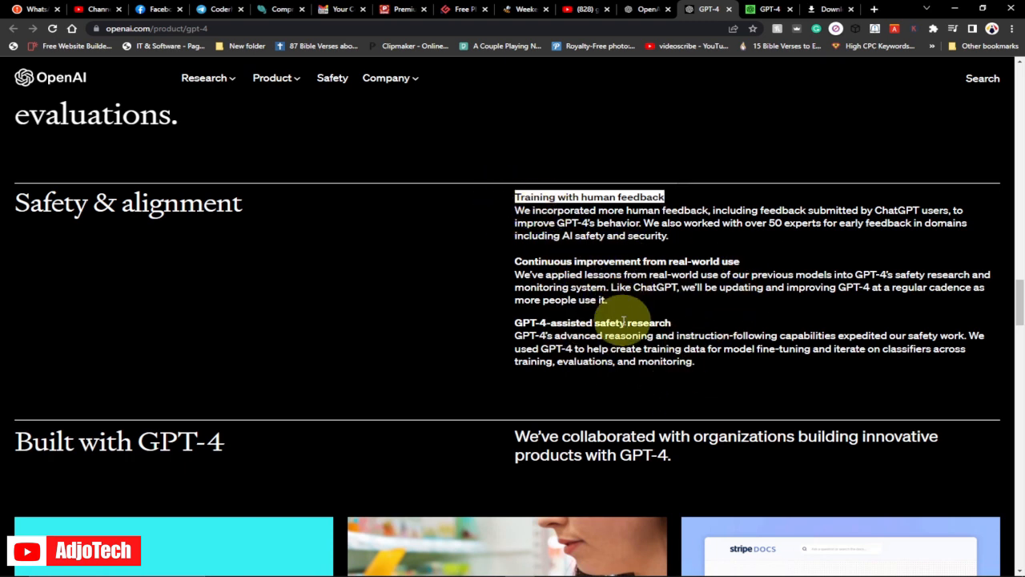
pyautogui.moveTo(692, 312)
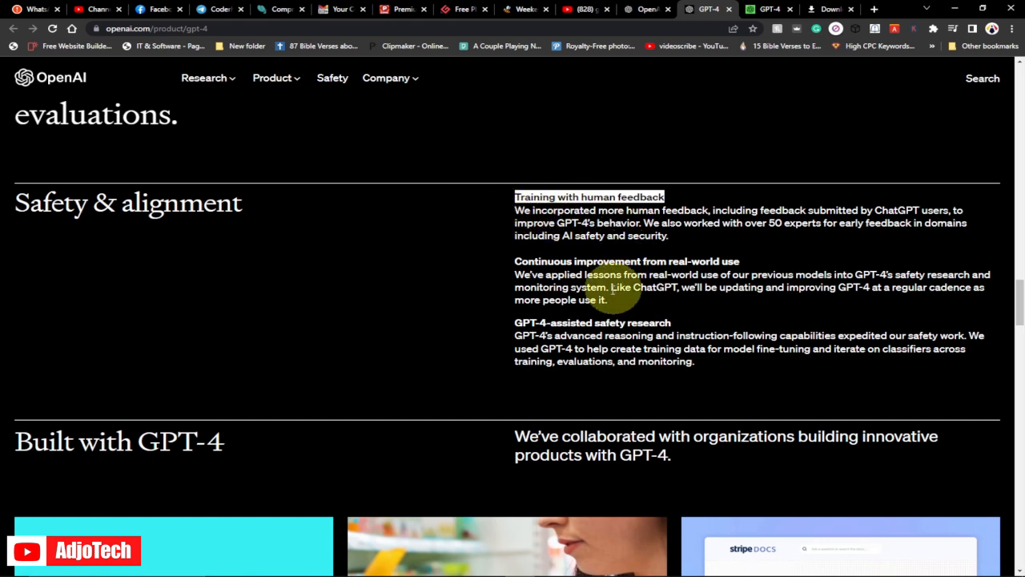
pyautogui.moveTo(752, 223)
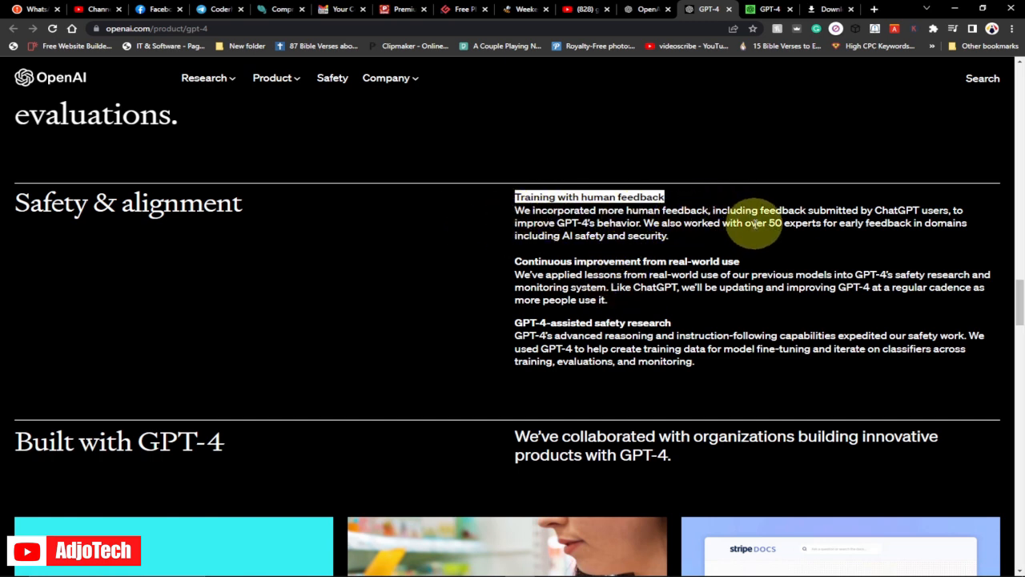
pyautogui.moveTo(896, 222)
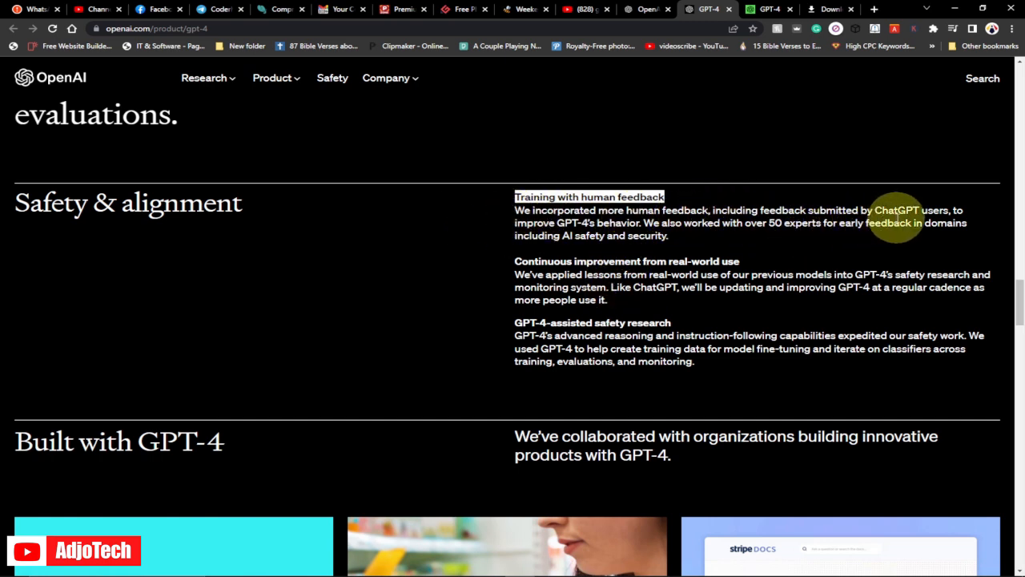
pyautogui.moveTo(541, 247)
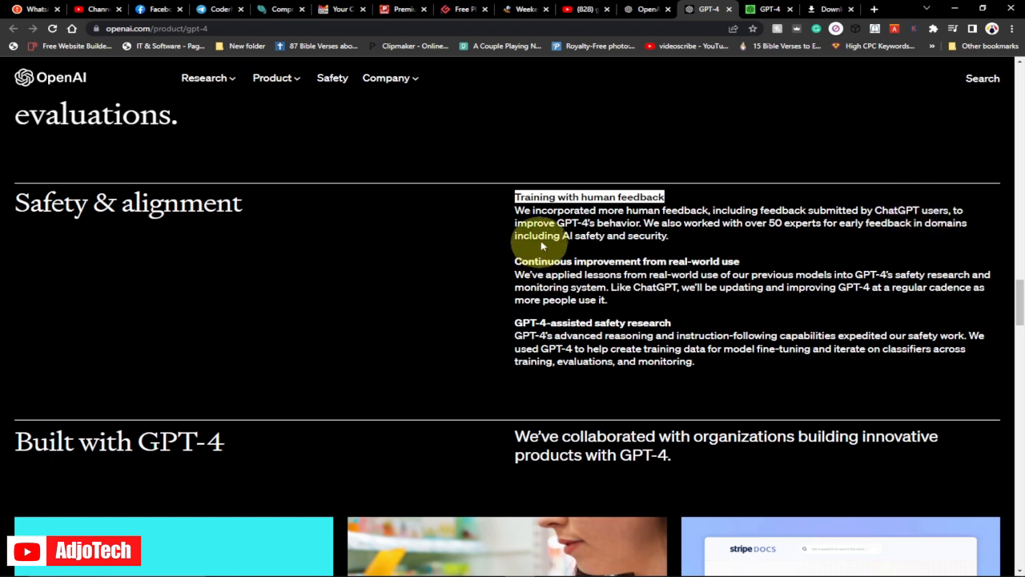
pyautogui.moveTo(680, 256)
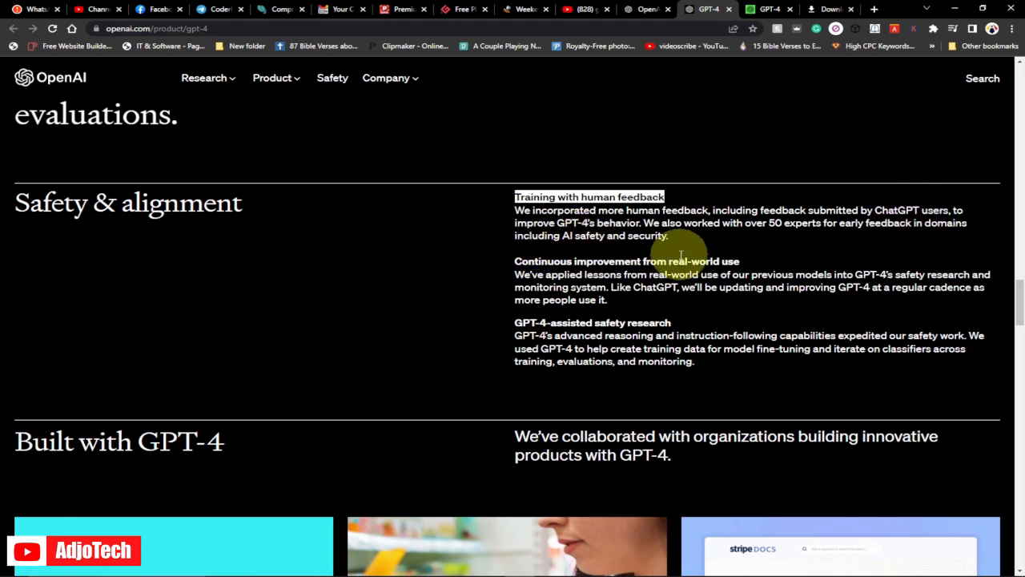
pyautogui.moveTo(759, 288)
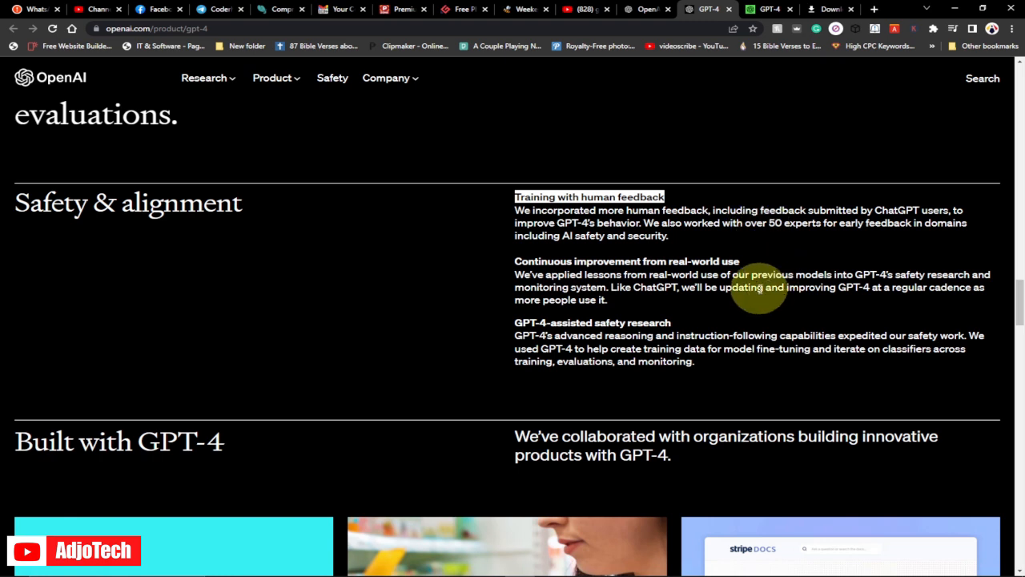
pyautogui.moveTo(761, 270)
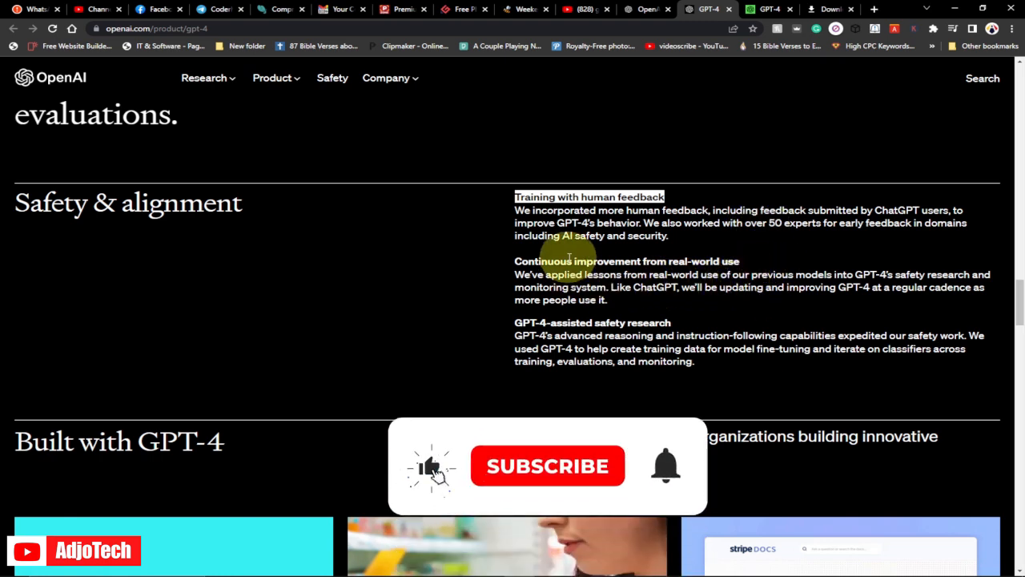
pyautogui.click(548, 466)
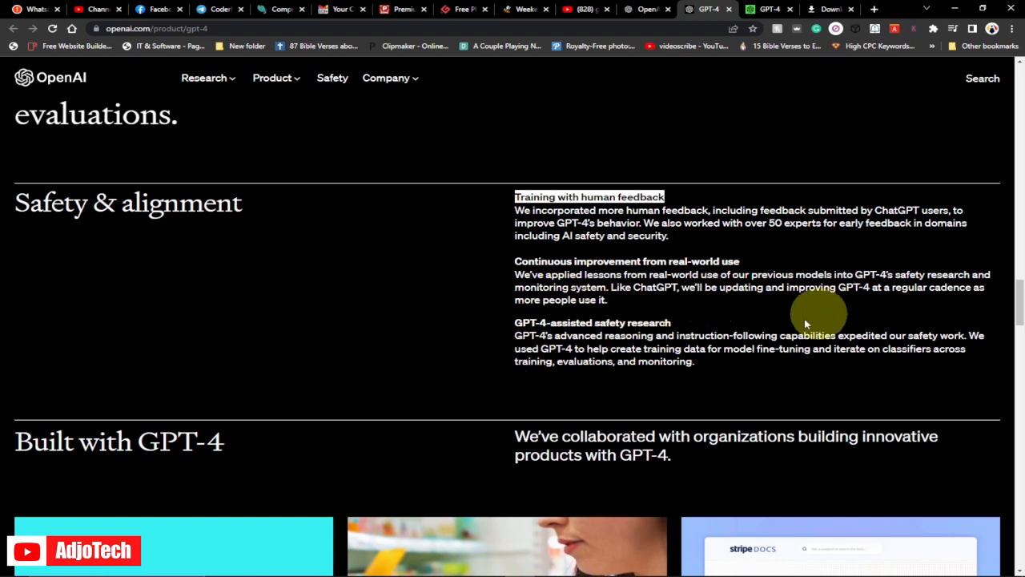
pyautogui.moveTo(768, 312)
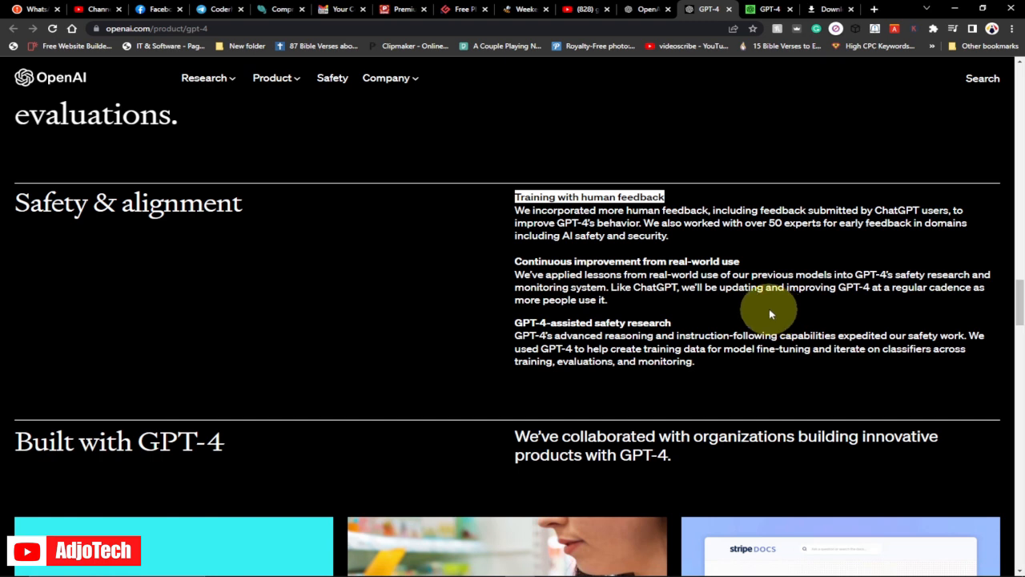
pyautogui.moveTo(499, 338)
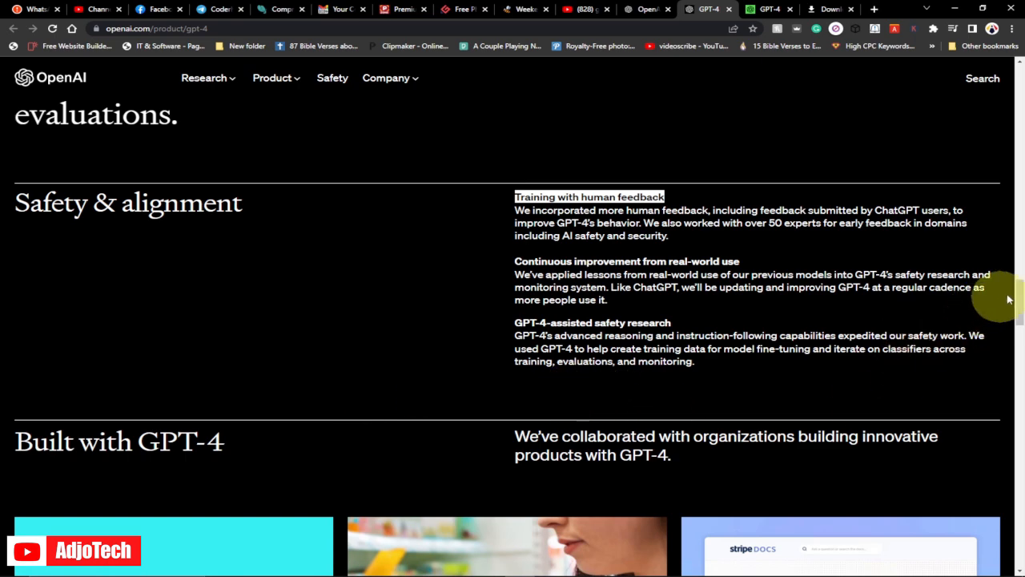
# - Browse the Built with GPT-4 cards: Duolingo, Be My Eyes, Stripe, Morgan Stanley, Khan Academy, Iceland
pyautogui.scroll(-3)
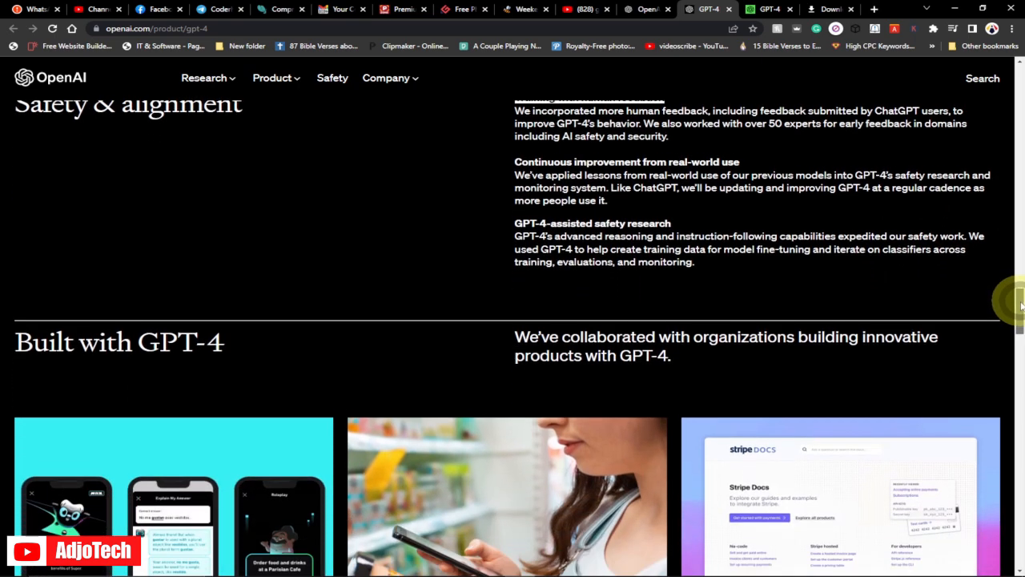
pyautogui.scroll(-3)
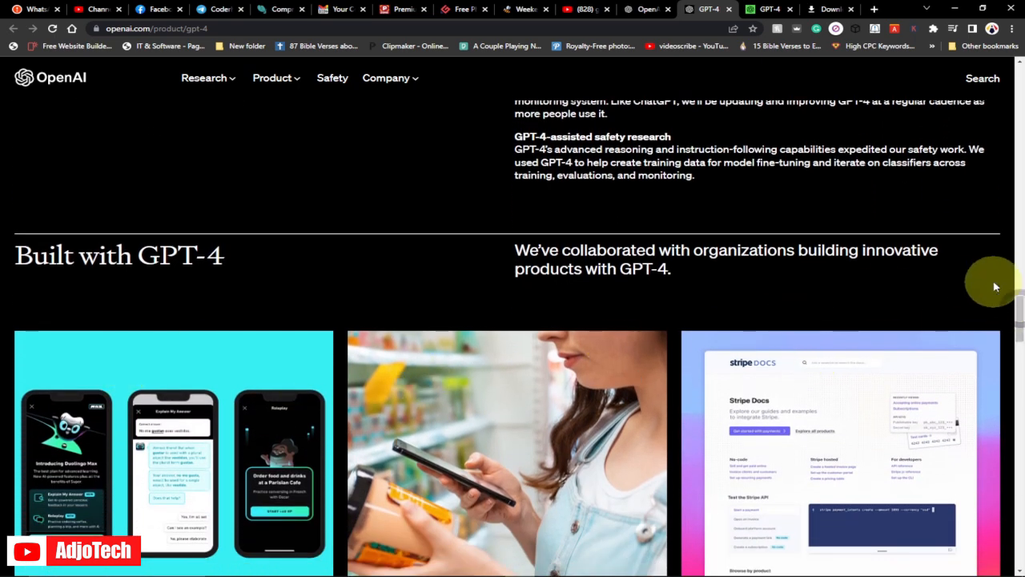
pyautogui.scroll(-3)
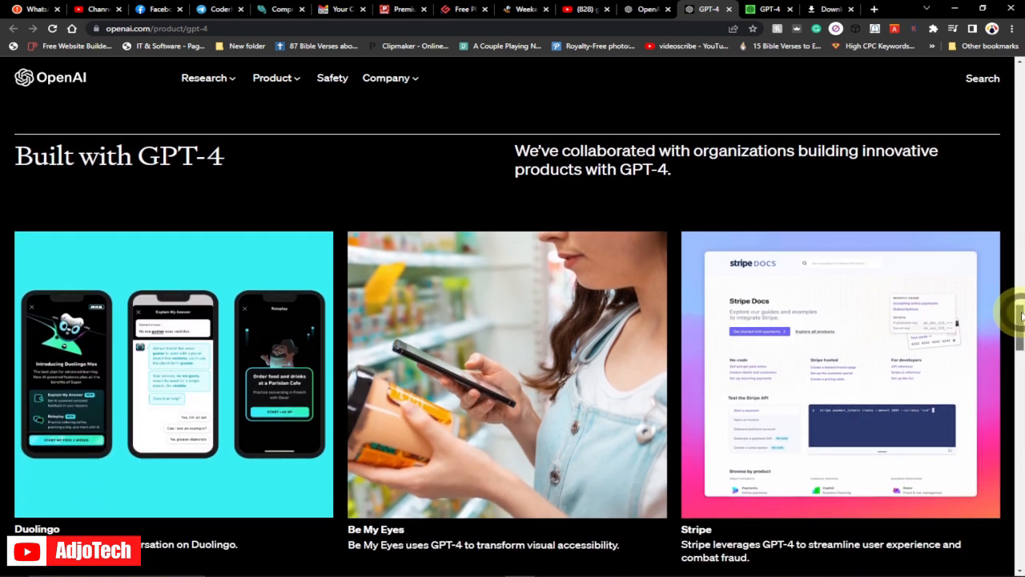
pyautogui.moveTo(44, 206)
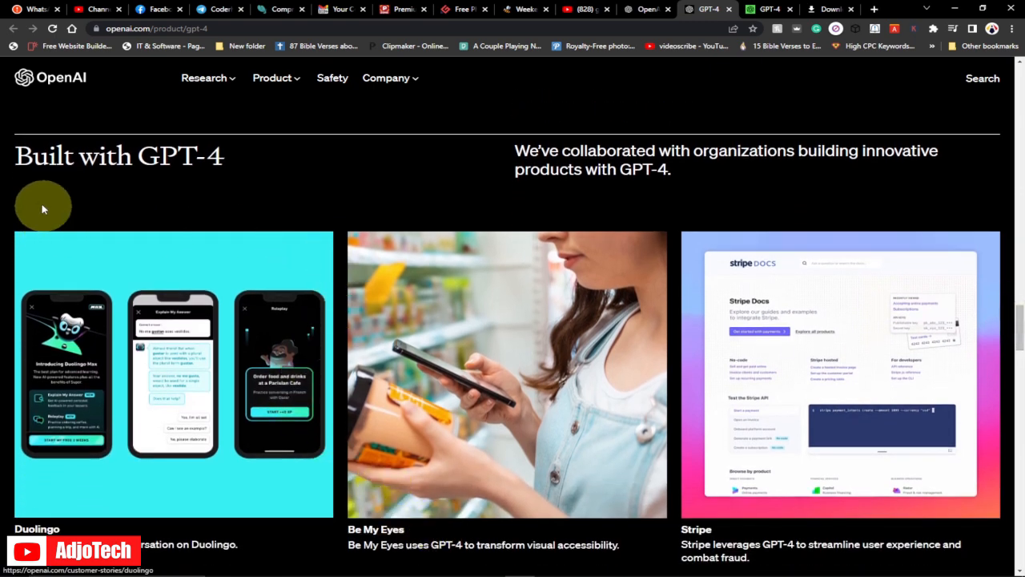
pyautogui.moveTo(505, 400)
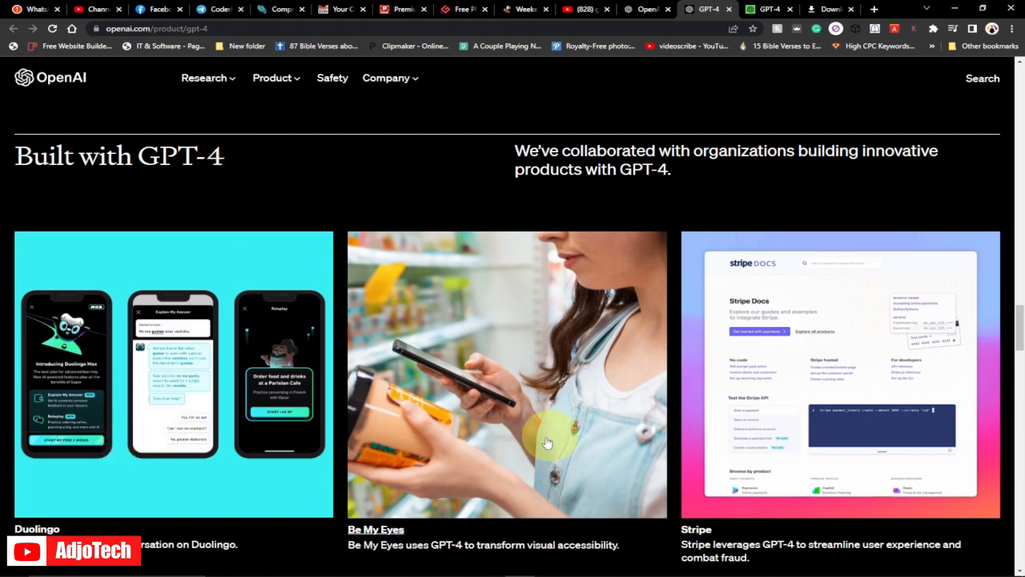
pyautogui.moveTo(481, 189)
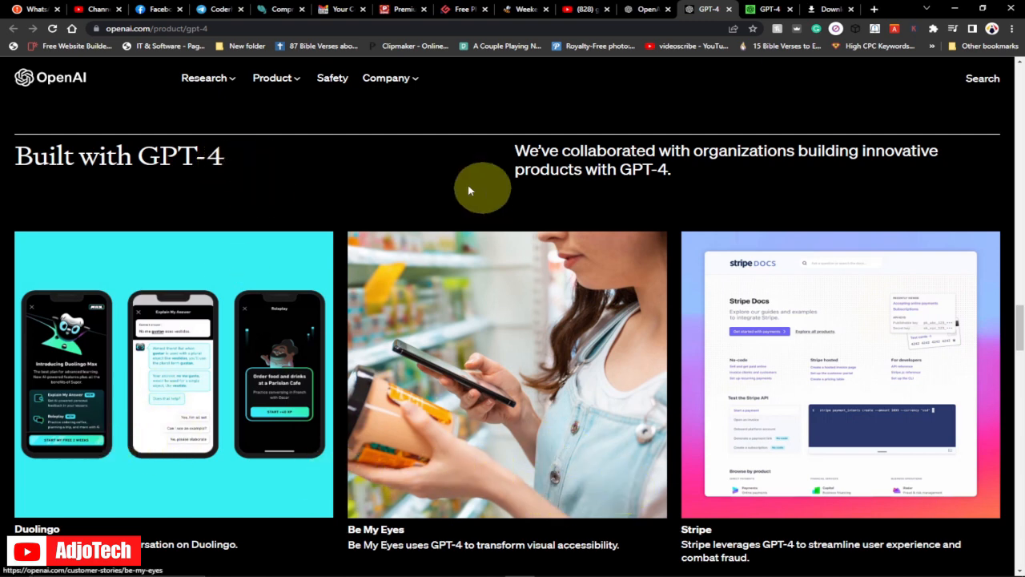
pyautogui.moveTo(841, 168)
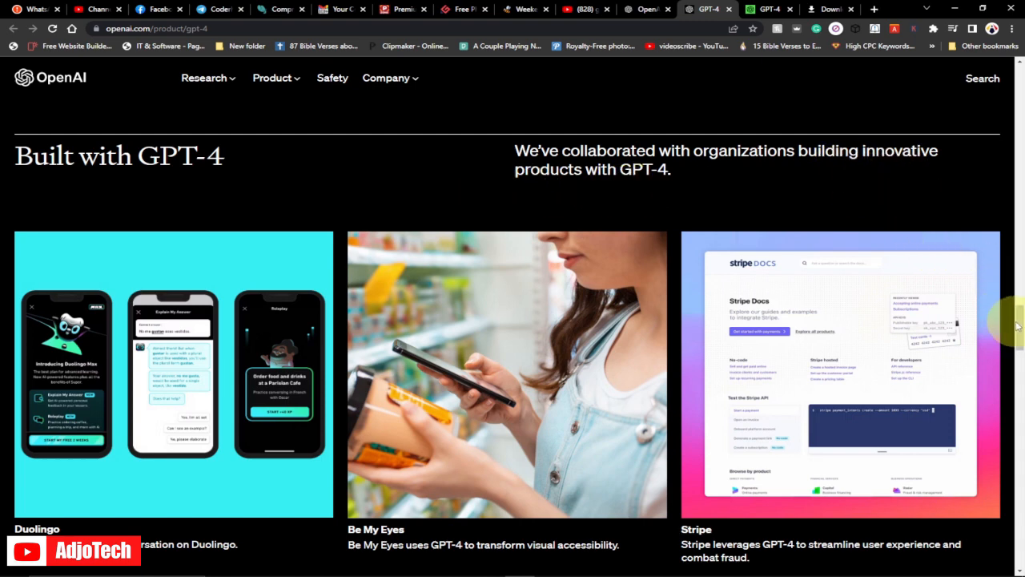
pyautogui.scroll(-3)
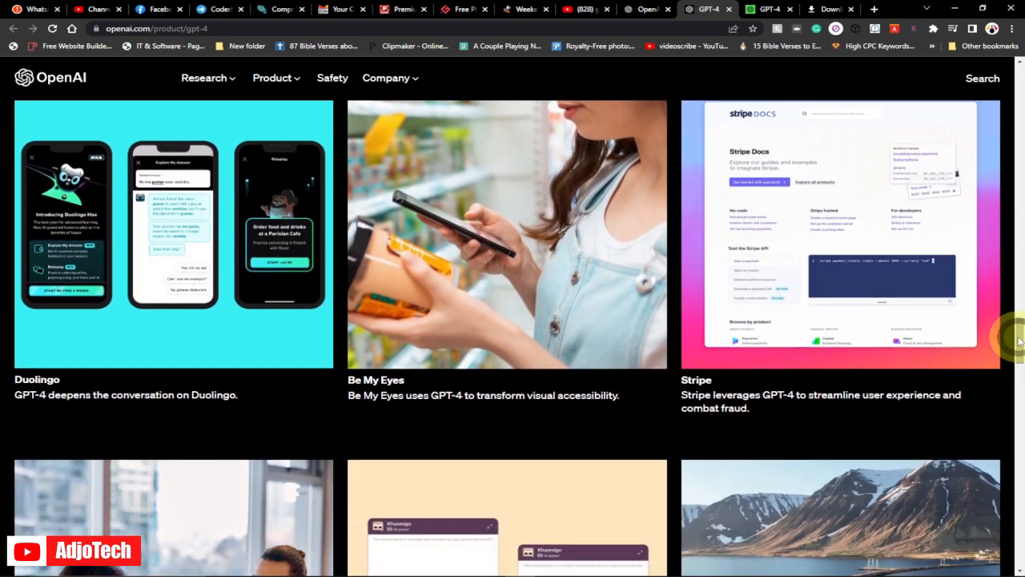
pyautogui.scroll(-3)
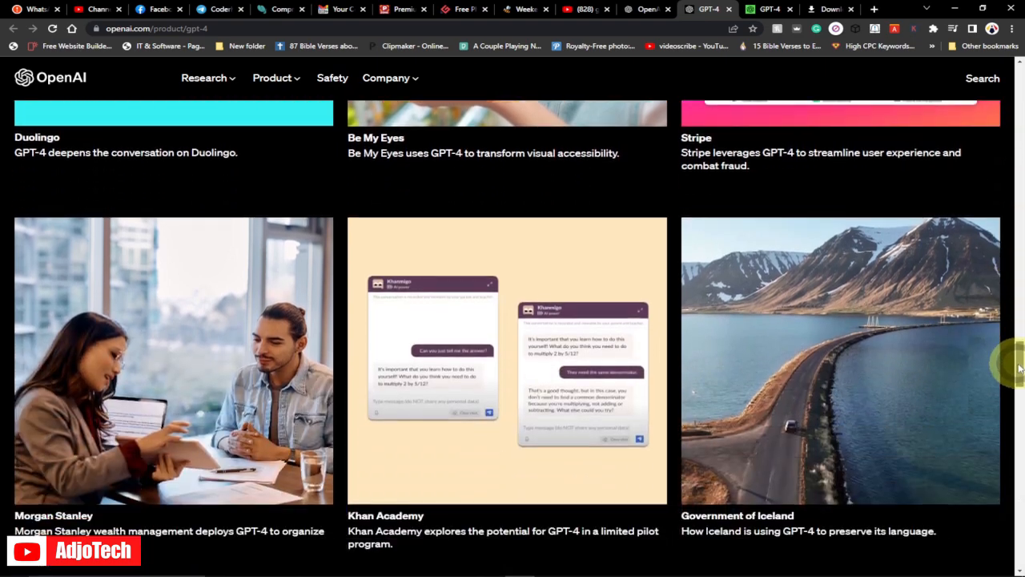
pyautogui.scroll(-3)
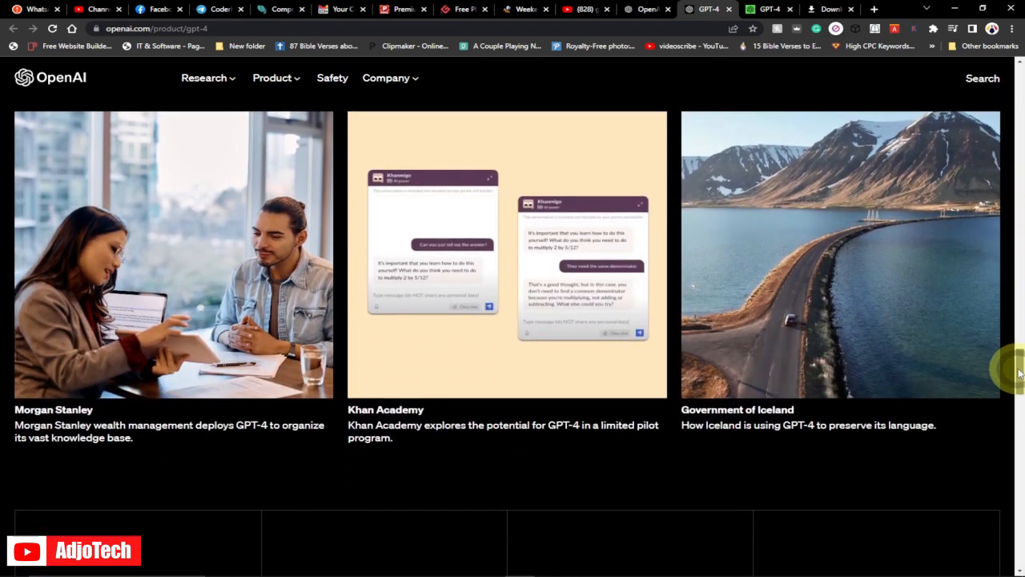
pyautogui.scroll(-3)
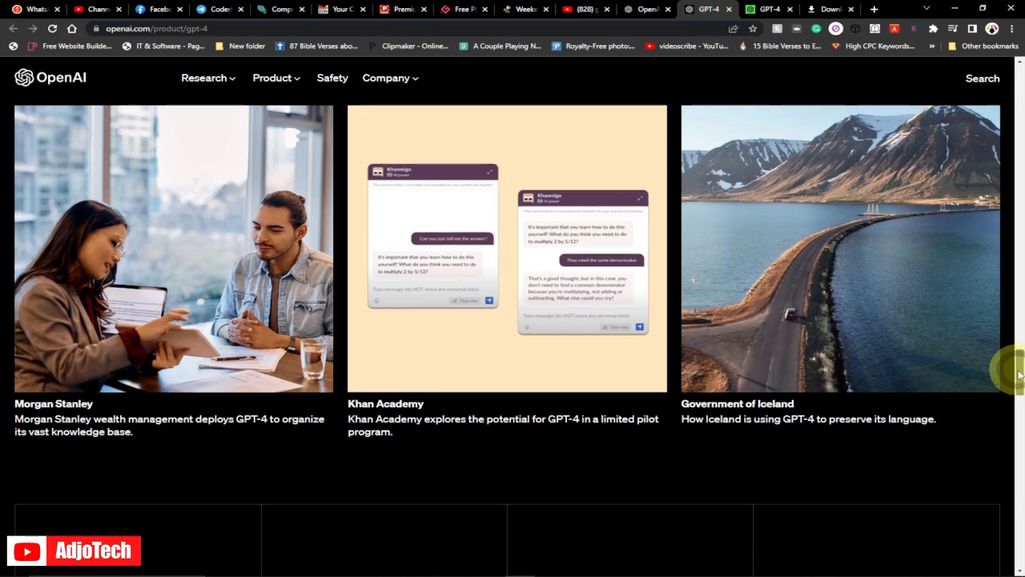
pyautogui.scroll(-3)
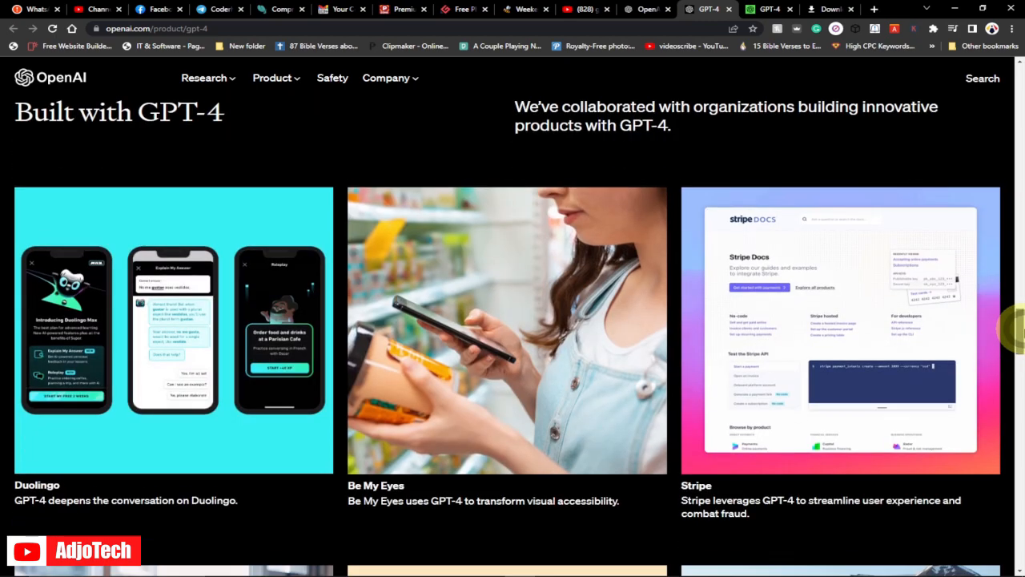
pyautogui.scroll(-3)
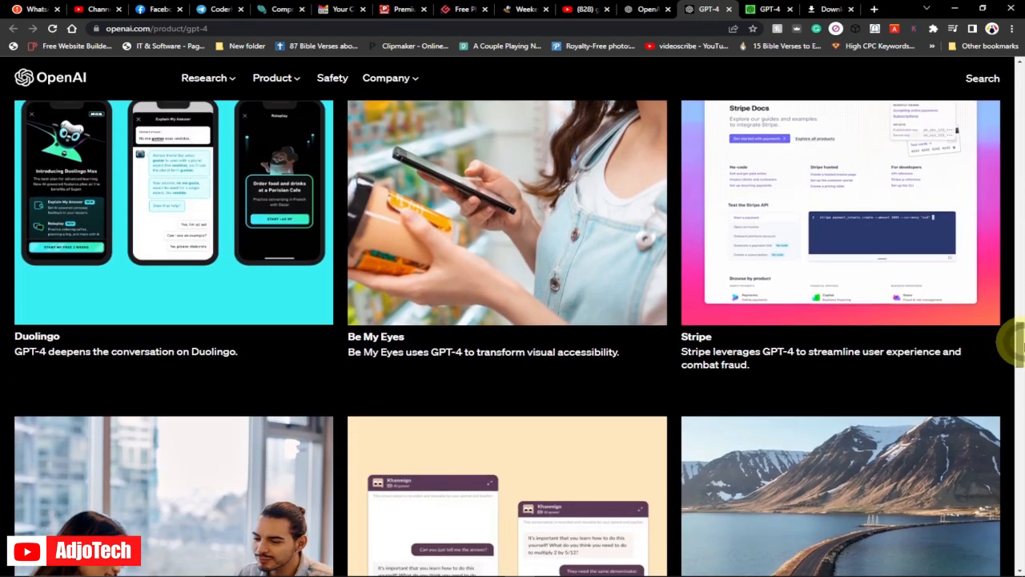
pyautogui.scroll(-3)
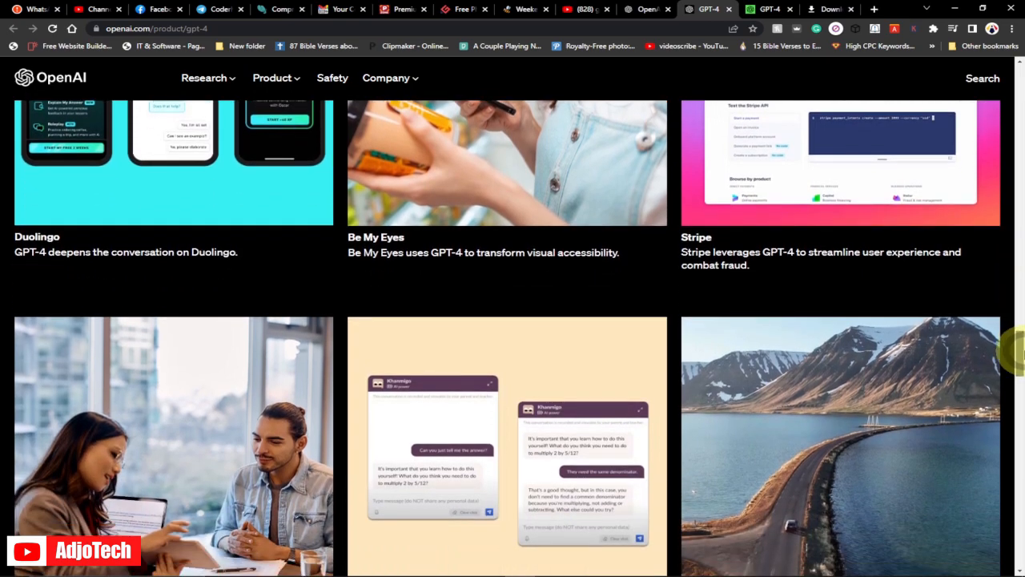
pyautogui.scroll(-3)
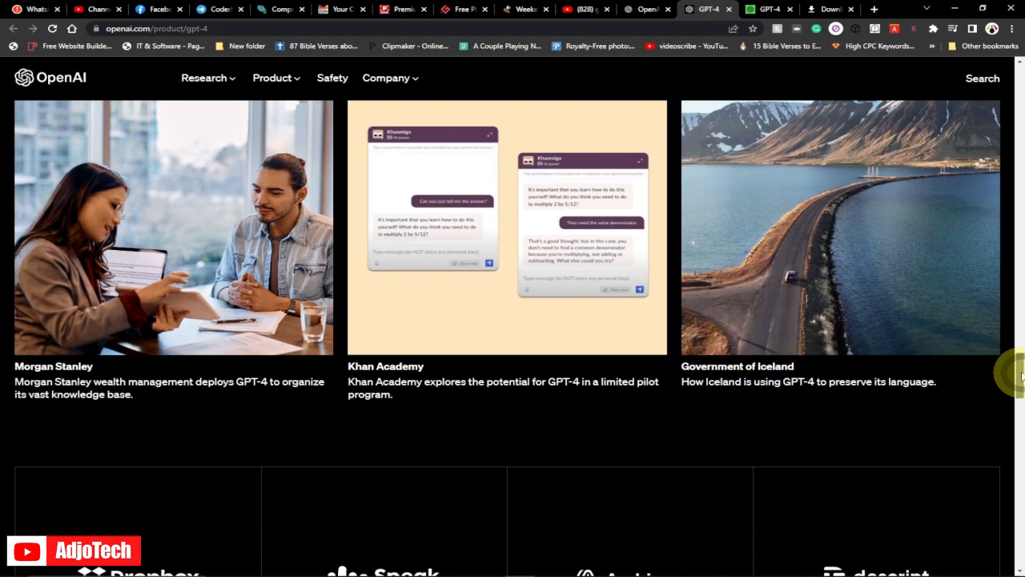
# - Return to the ChatGPT vs GPT-4 meeting-scheduling advanced reasoning comparison
pyautogui.scroll(-3)
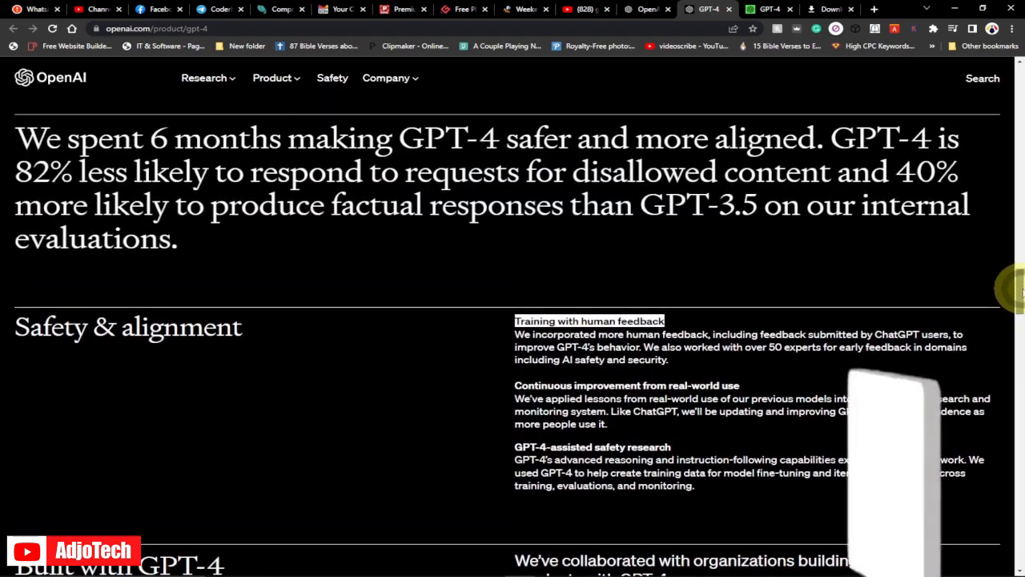
pyautogui.scroll(-3)
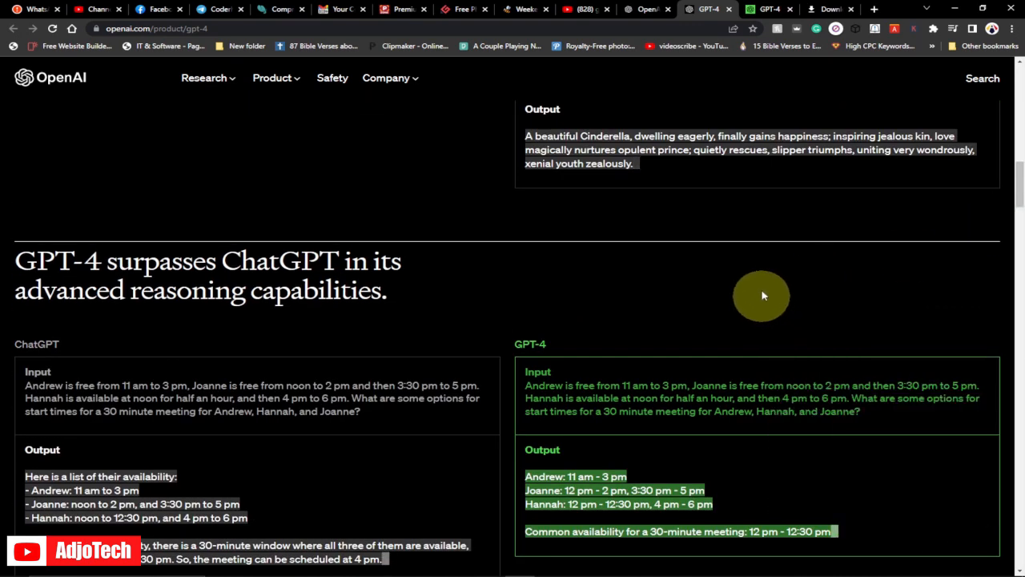
pyautogui.moveTo(536, 320)
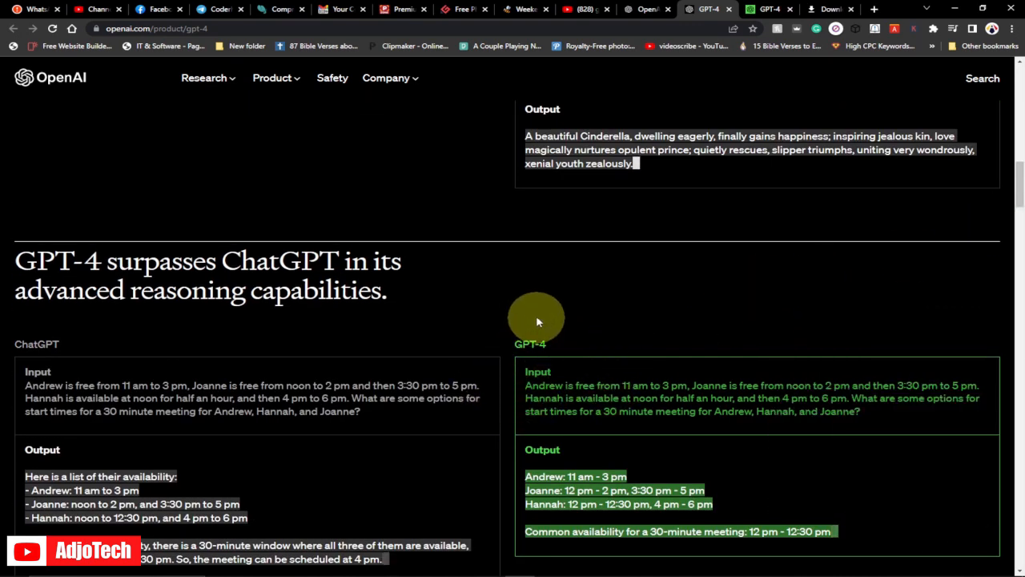
pyautogui.moveTo(537, 318)
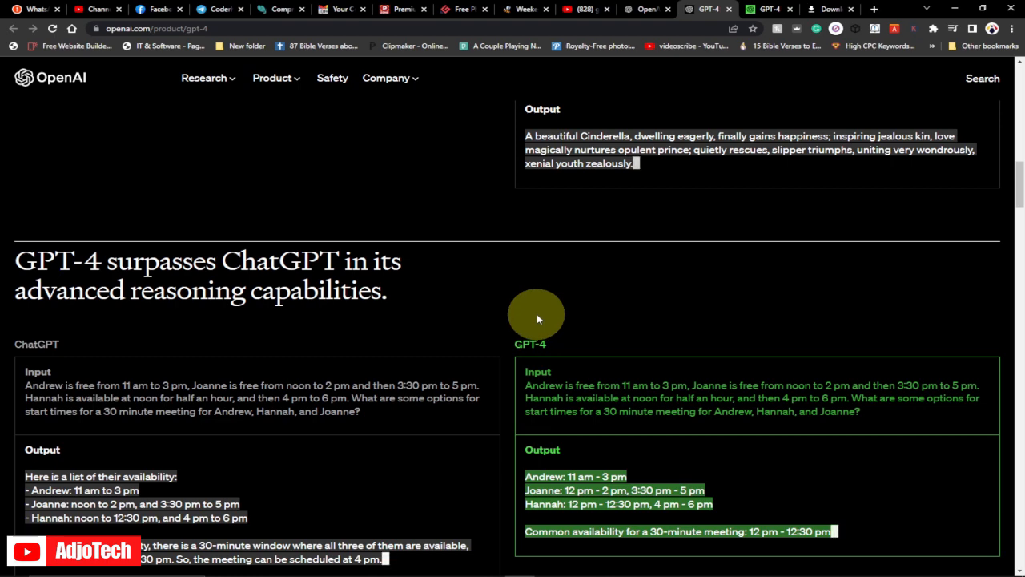